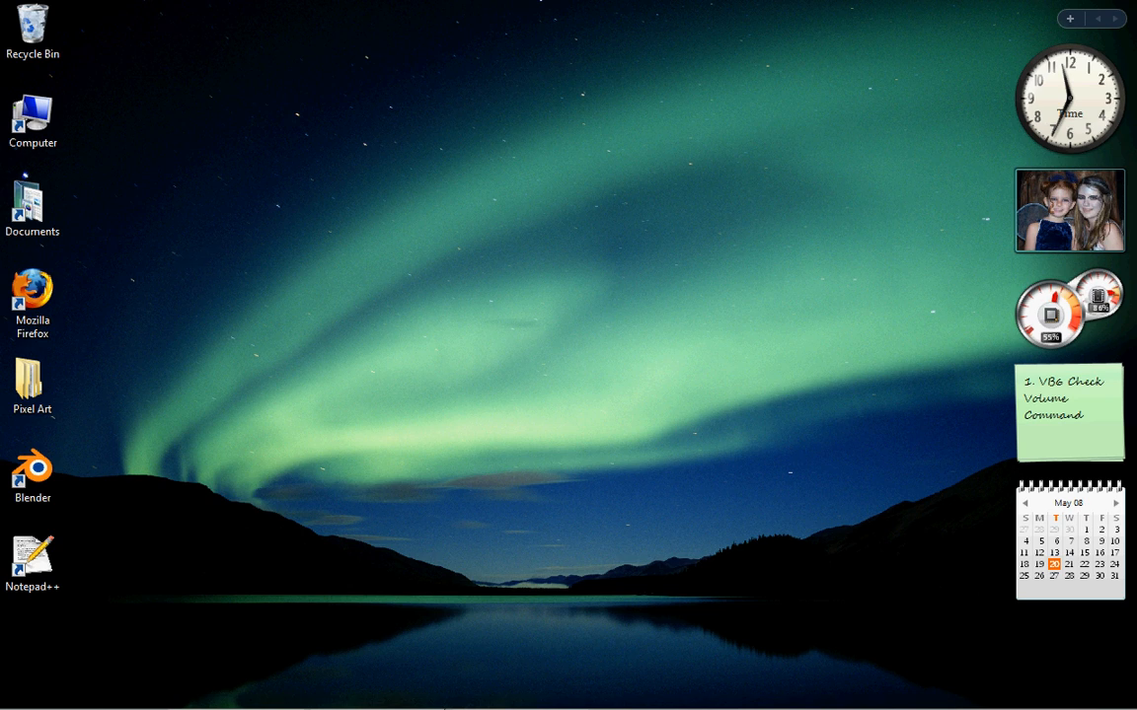
Step: Launch Mozilla Firefox from the desktop shortcut, landing on the Google homepage
double_click(32, 288)
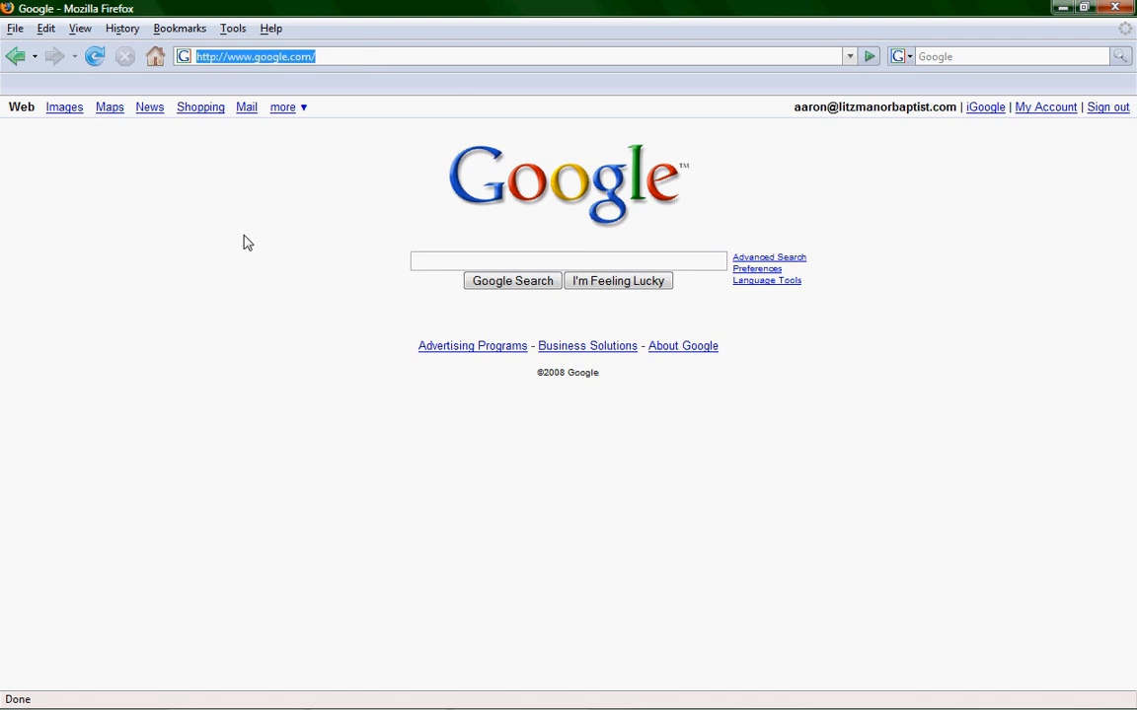
Step: Run javascript:alert("Hello World"); from the address bar and dismiss the resulting alert
type("javascript:")
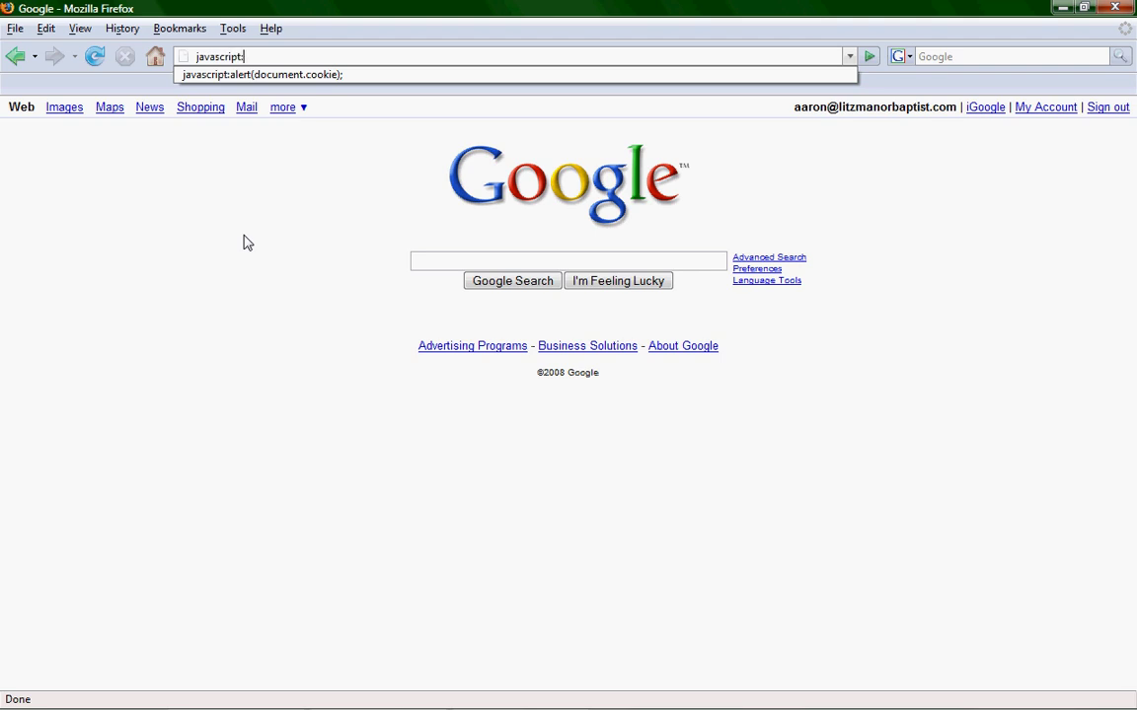
type("alert")
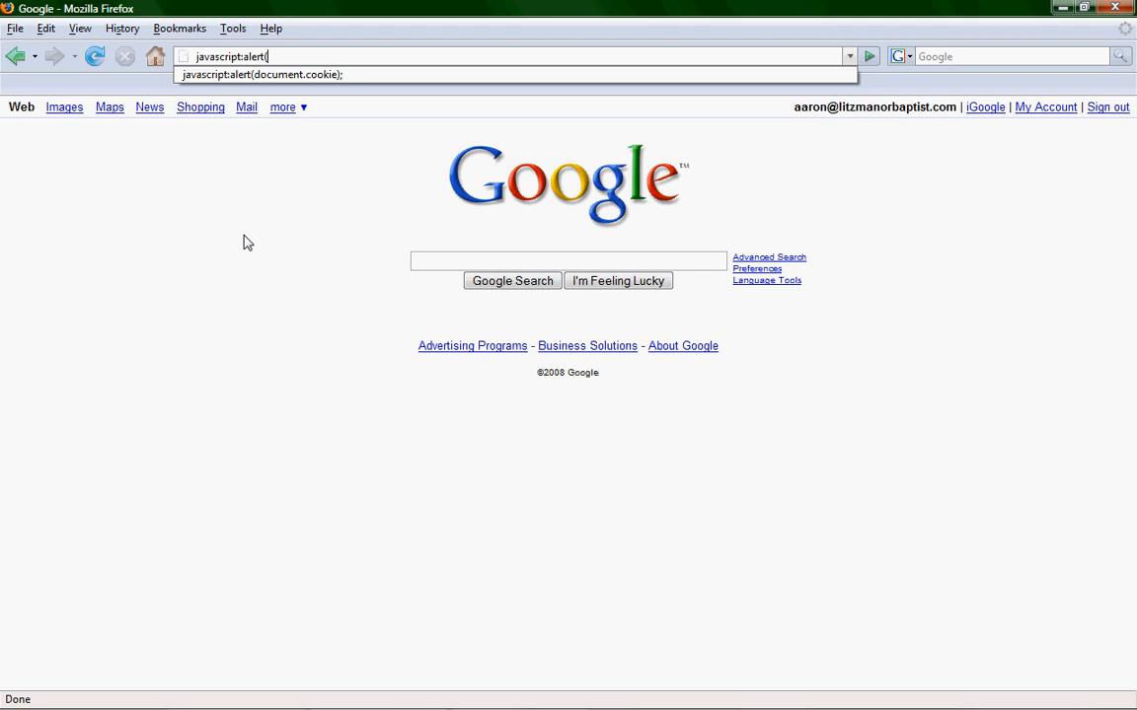
type("(\"Hello World\");")
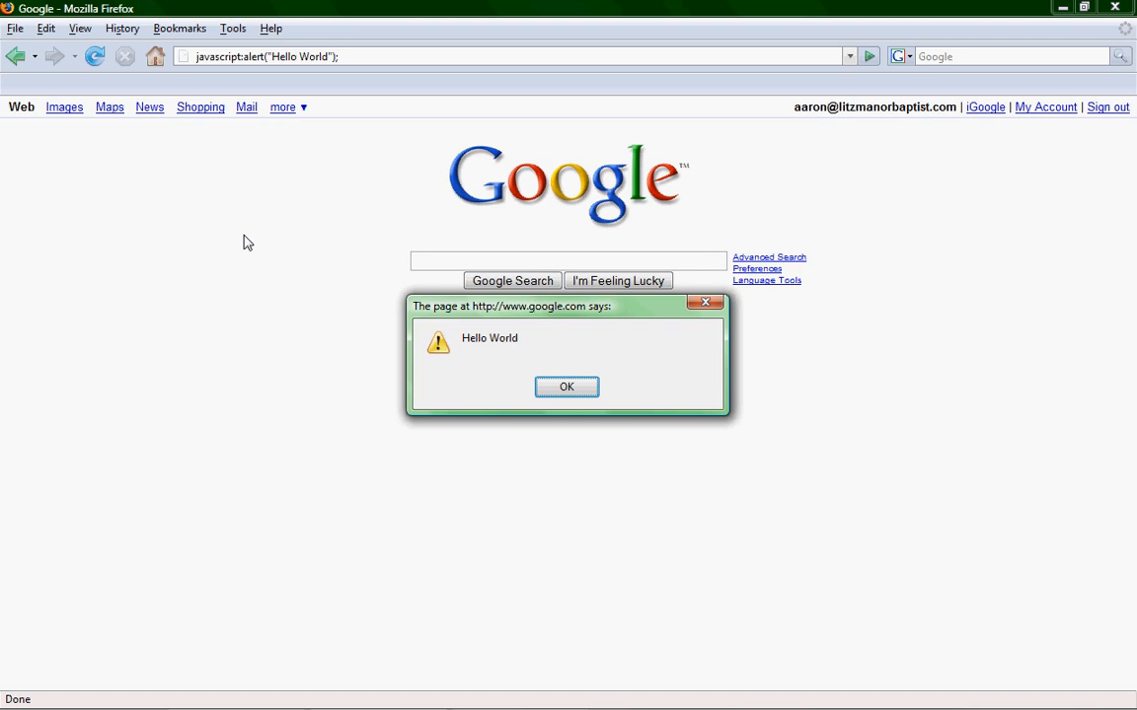
left_click(564, 387)
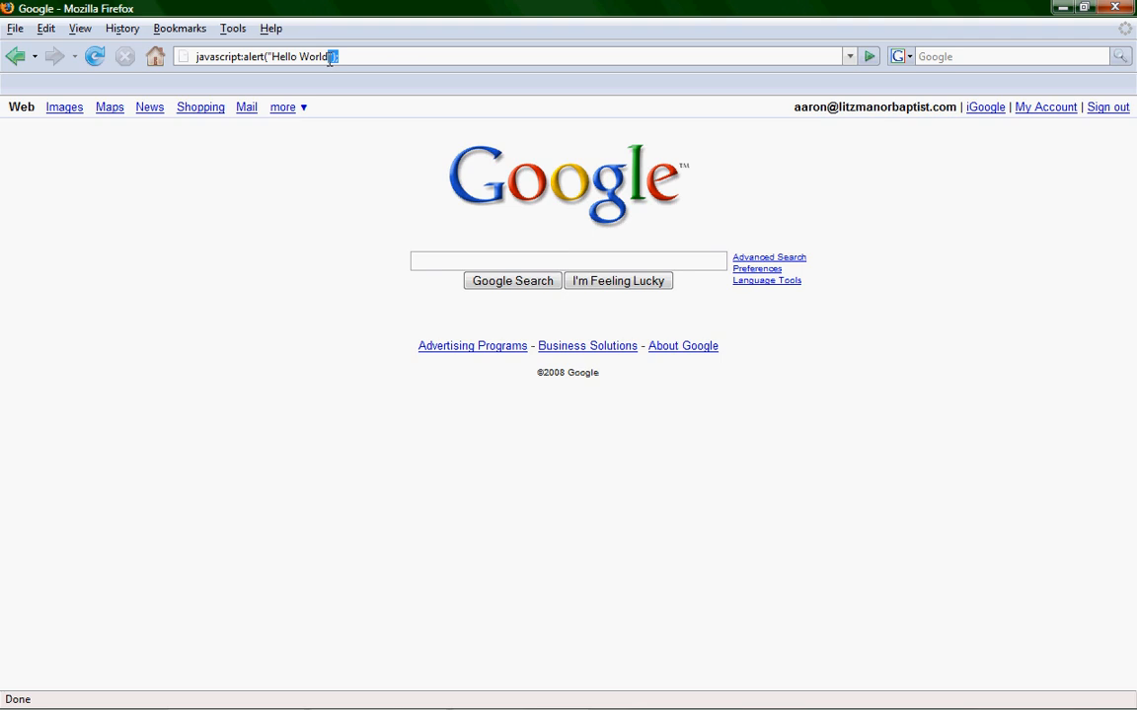
Step: Run javascript:alert(document.cookie); to show the Google page's cookie string, then dismiss it
type("\");")
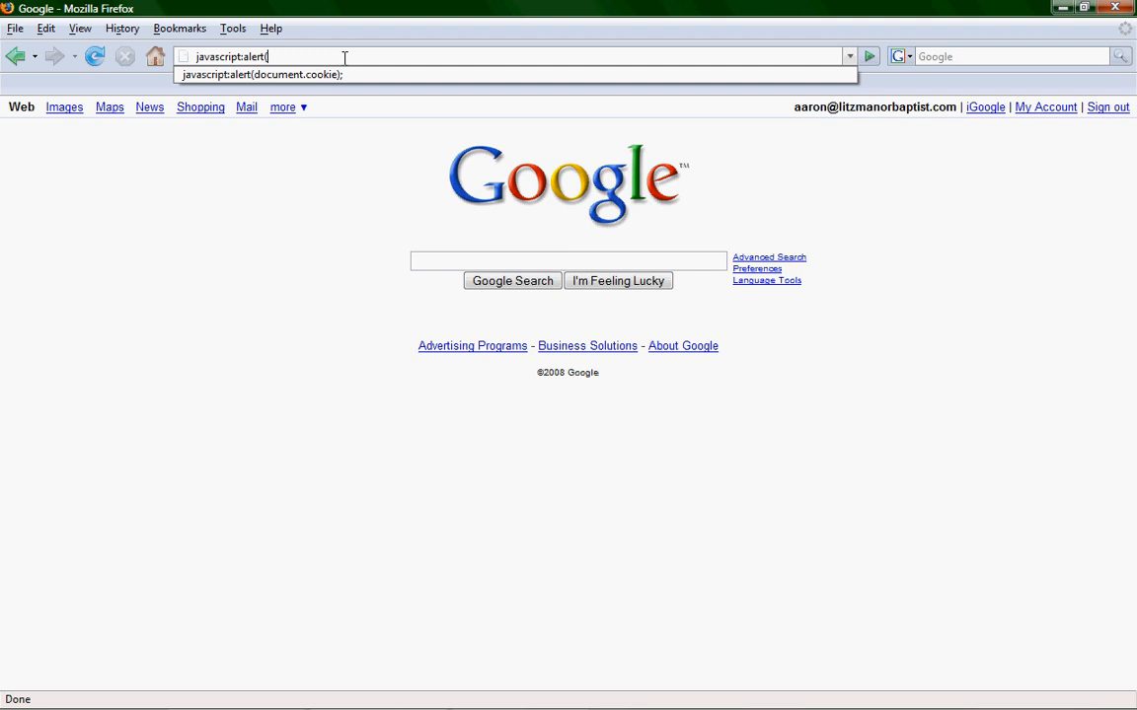
type("(document.")
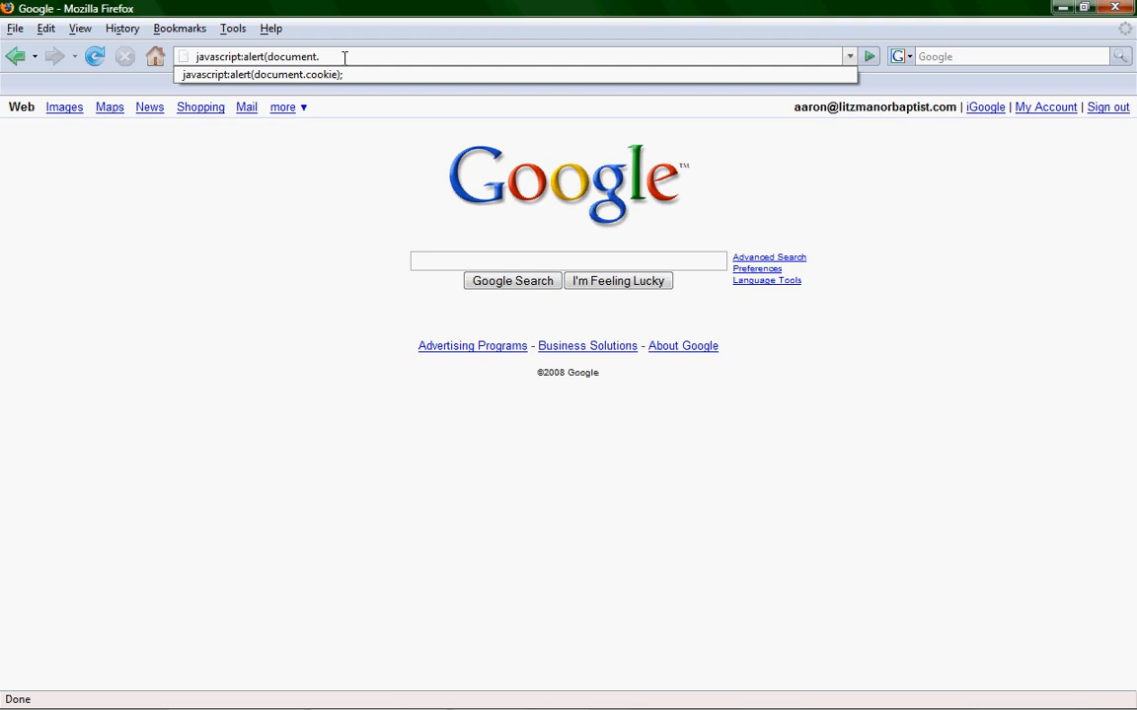
type("cookie);")
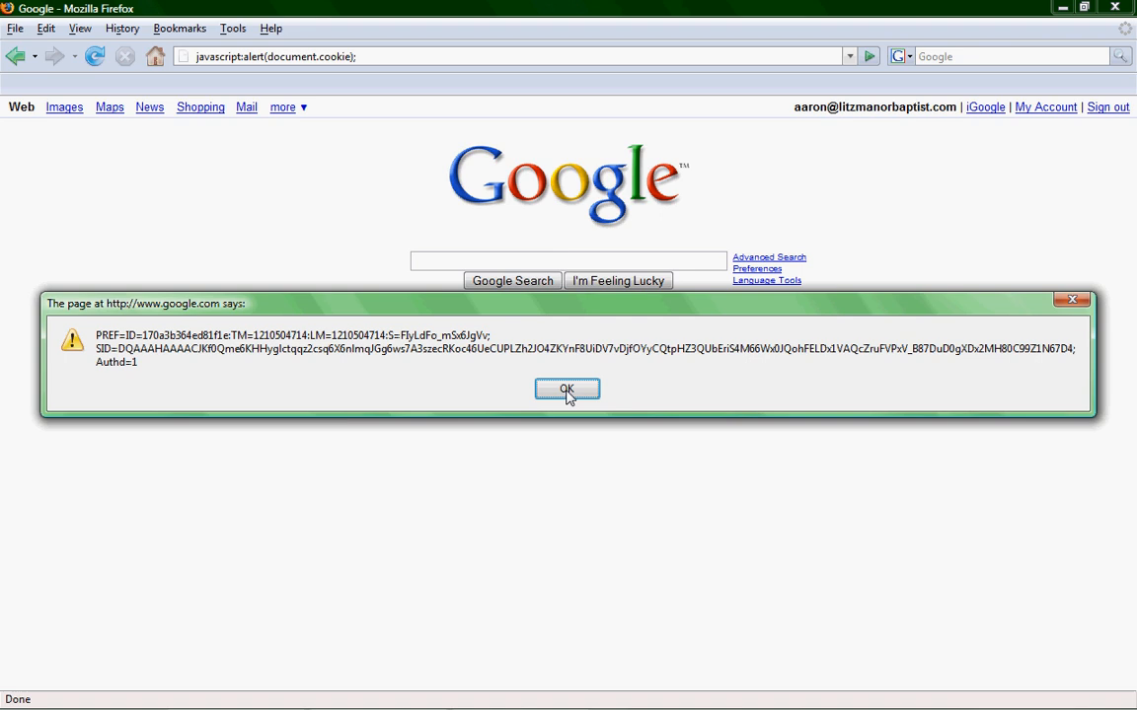
left_click(564, 389)
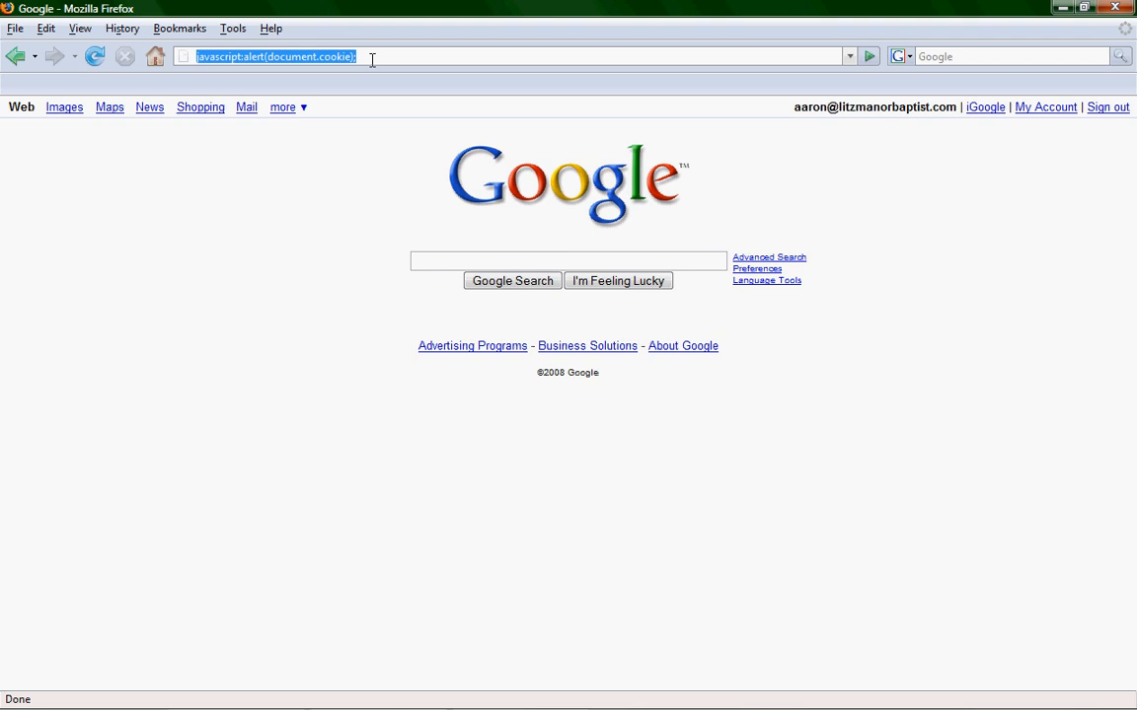
Step: Run javascript:void(document.cookie="Authd = 1") from the address bar to add a cookie value
type("java")
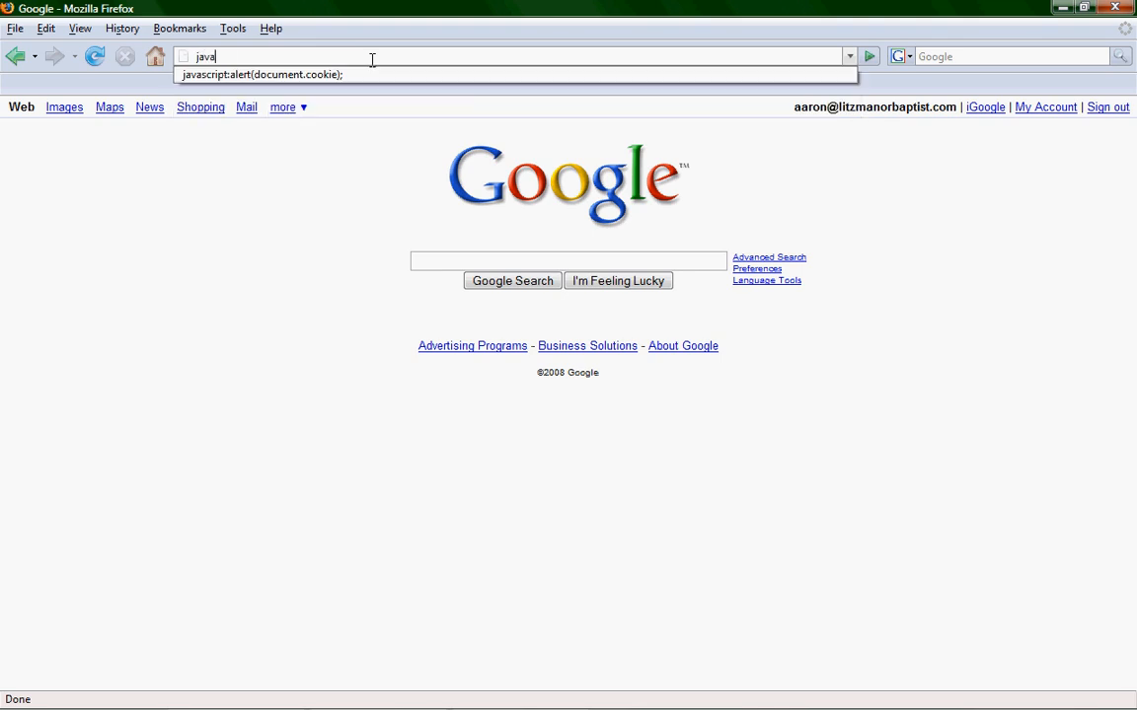
type("script:")
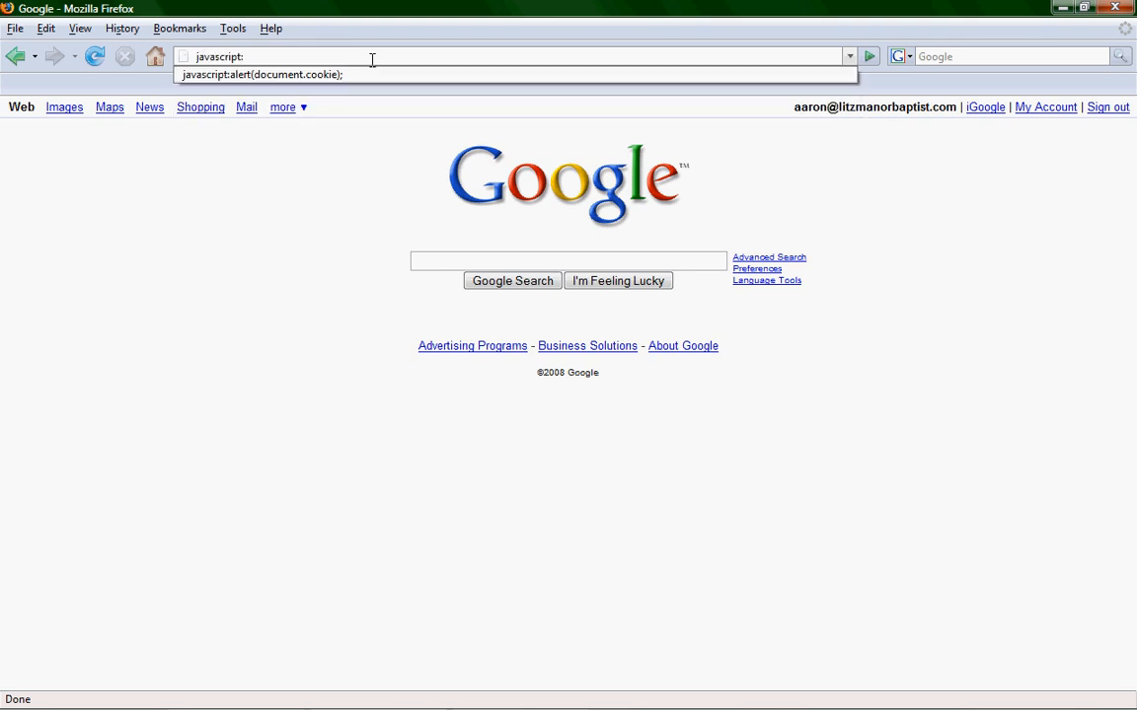
type("void(")
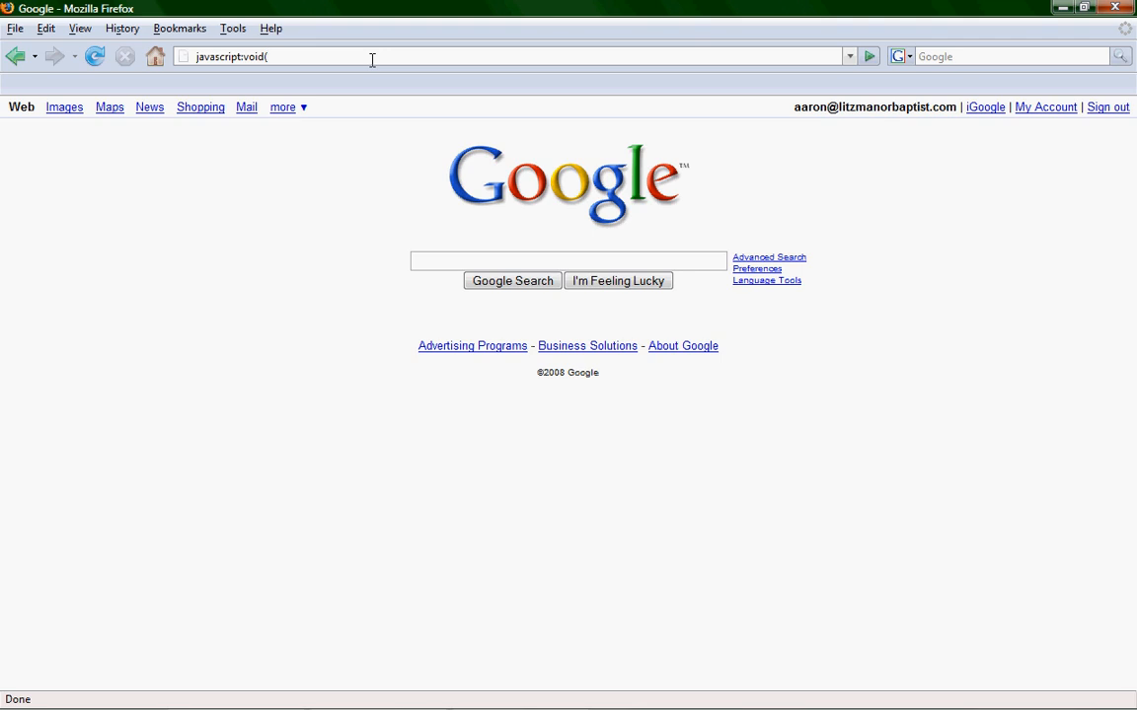
type("docuemn")
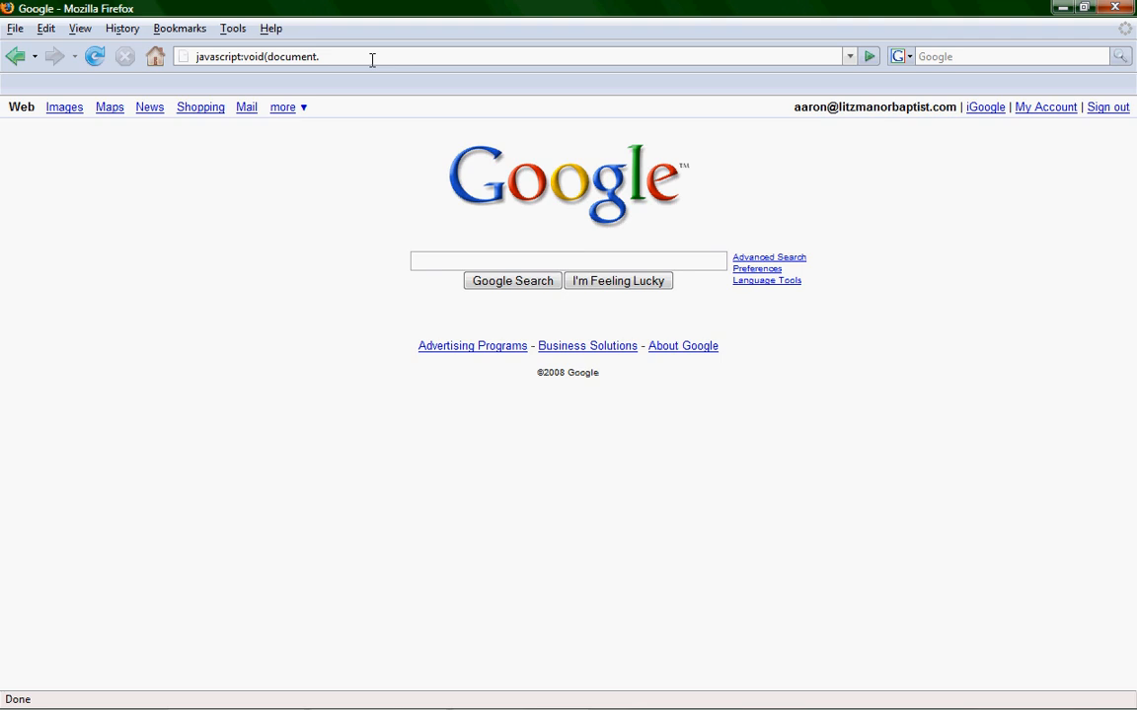
type("cookie")
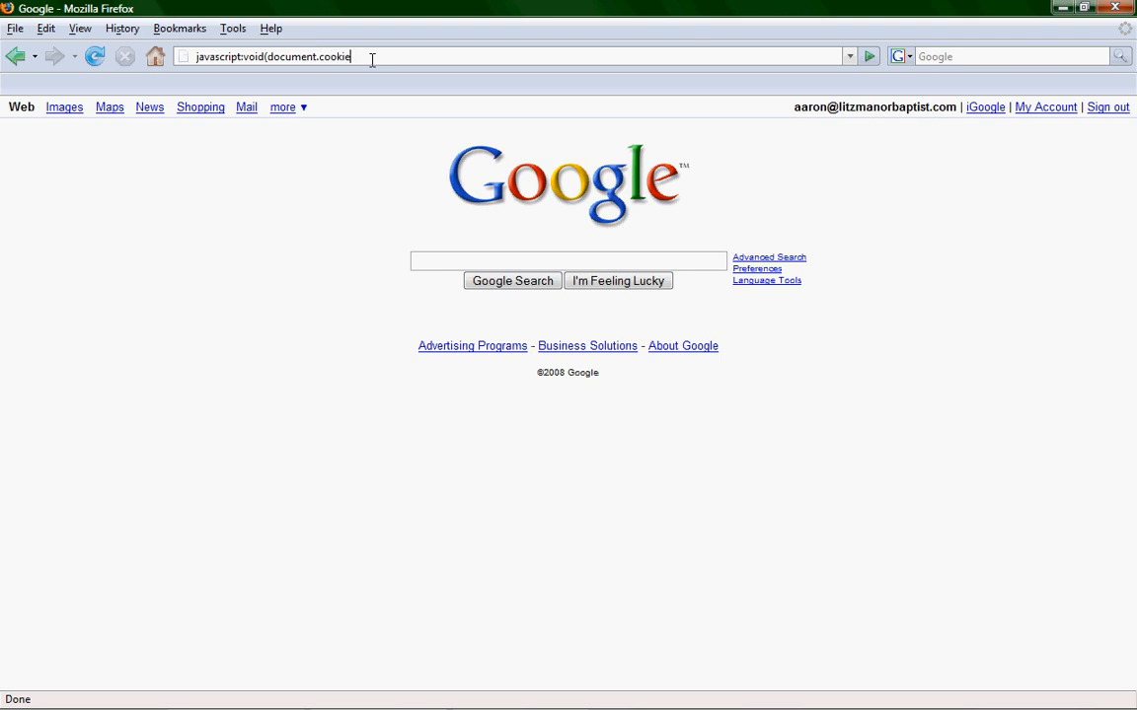
type("=")
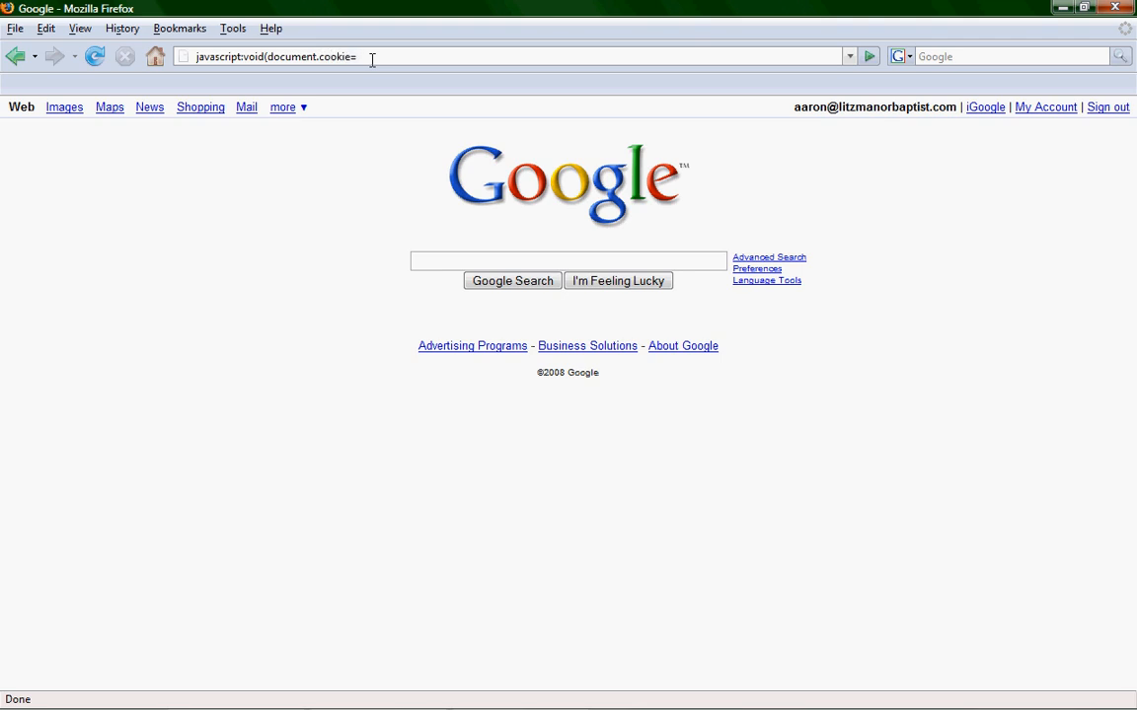
type("\"")
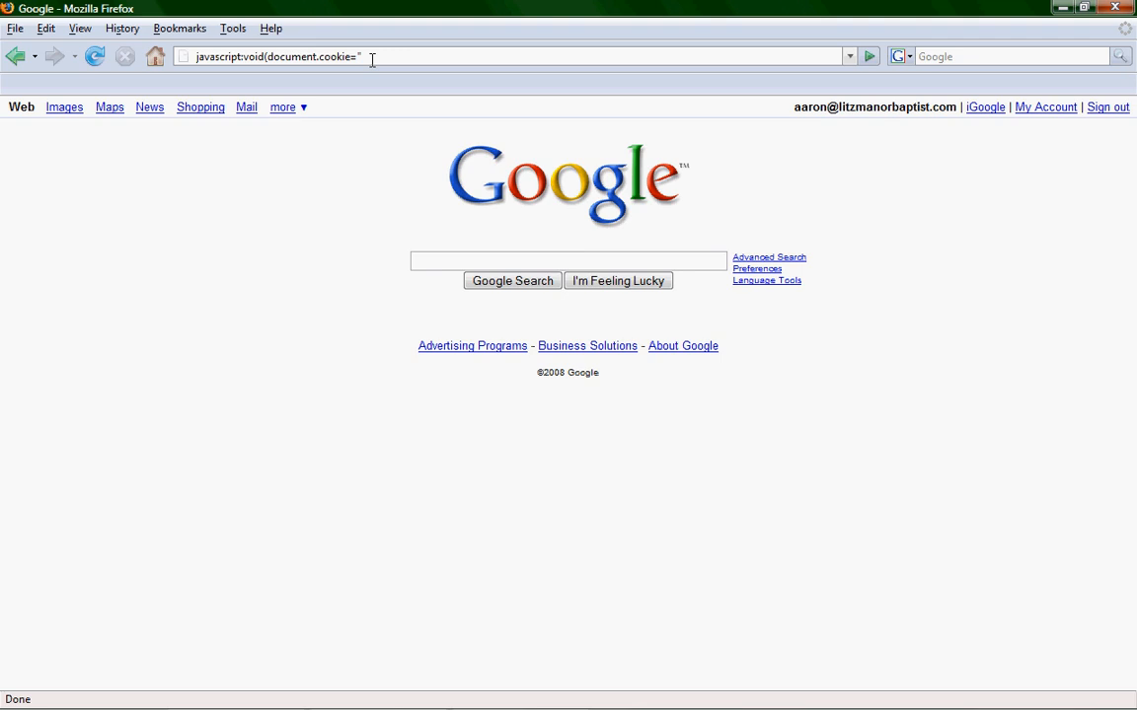
type("Althd = 1")
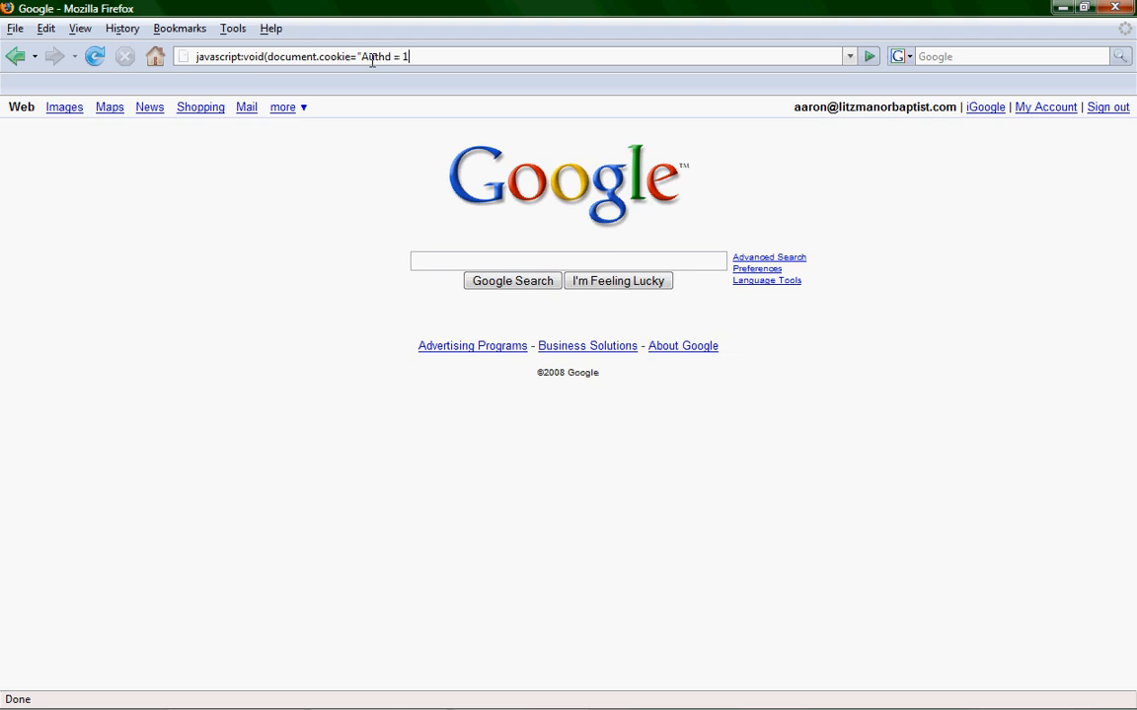
type("\"")
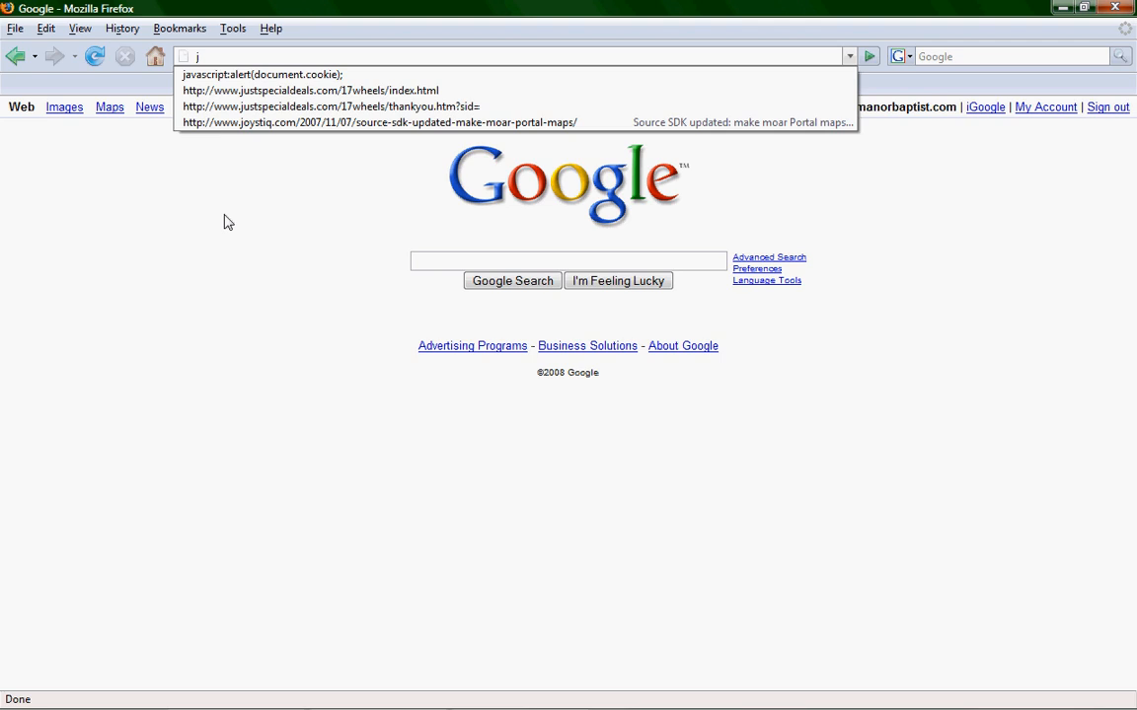
Step: Rerun the cookie alert from address history, now showing Authd=1, and close it
left_click(261, 75)
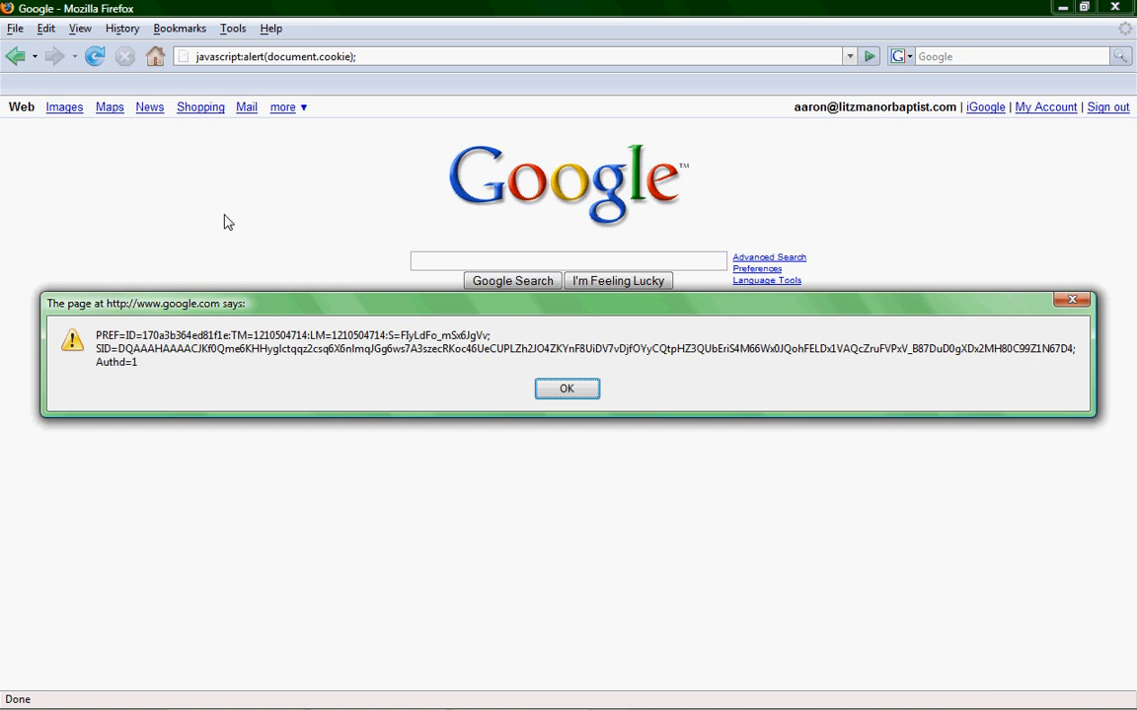
left_click(567, 389)
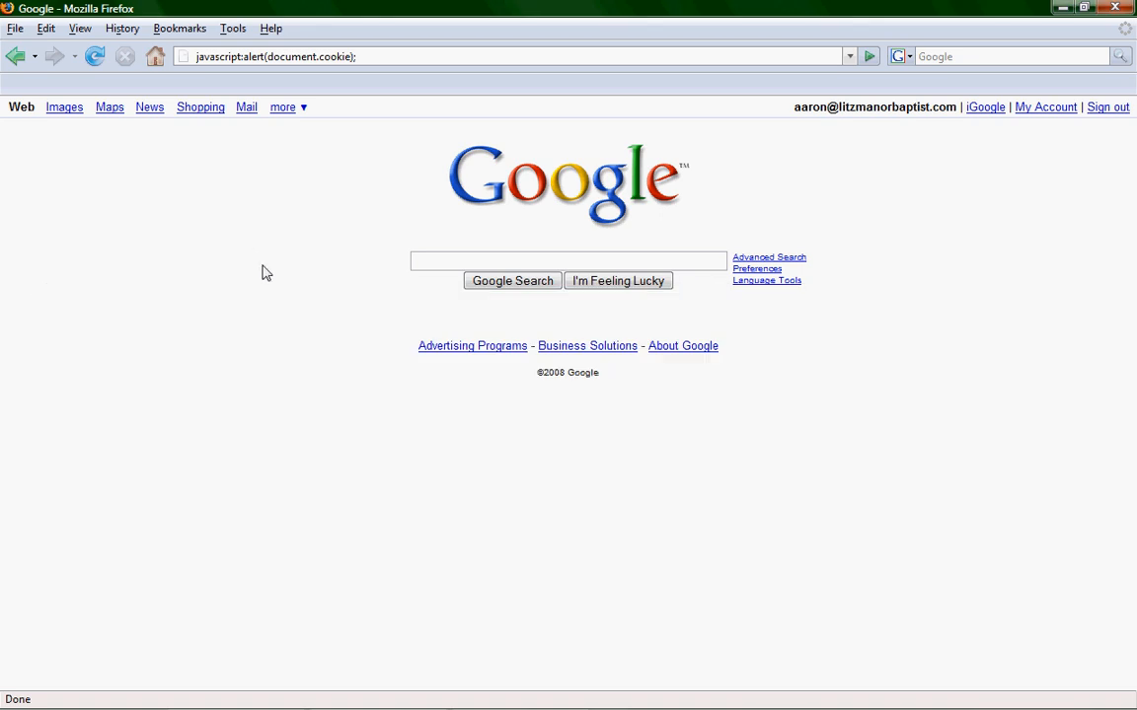
mouse_move(276, 309)
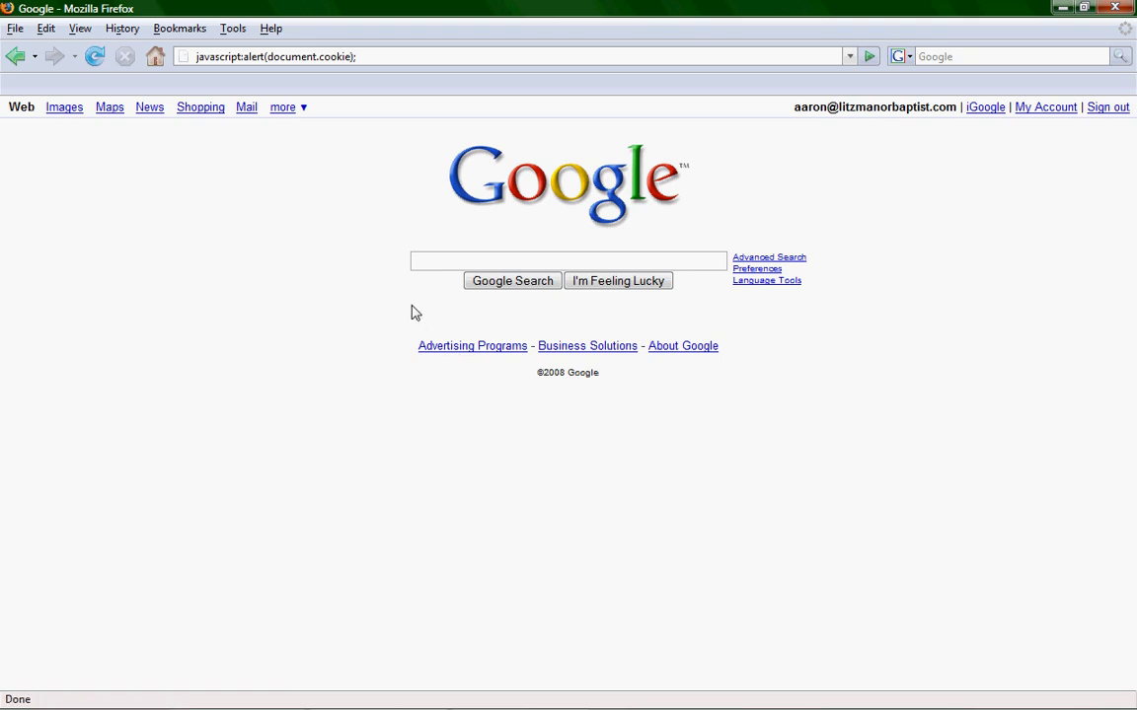
mouse_move(505, 285)
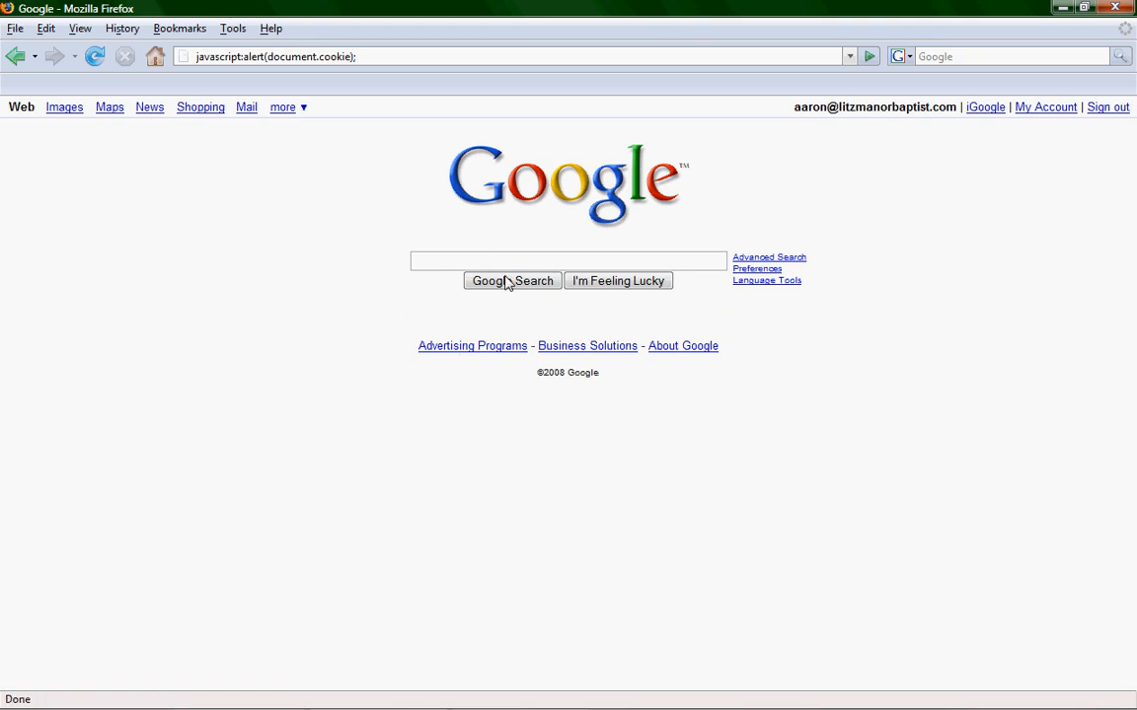
mouse_move(659, 227)
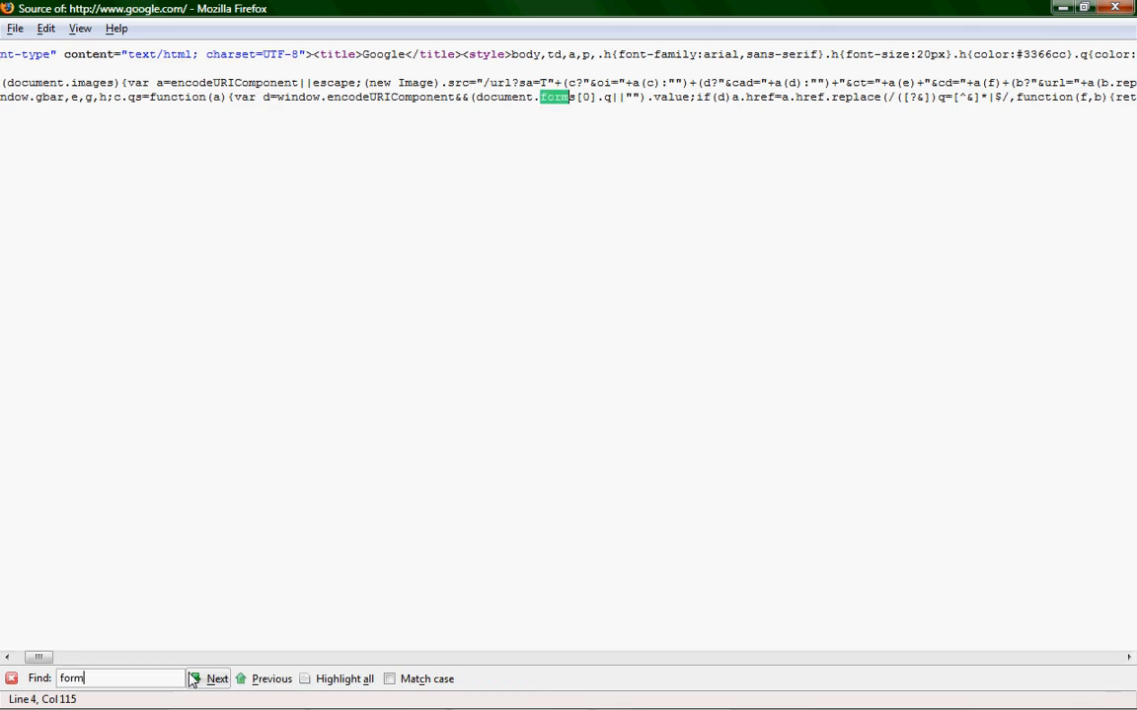
Step: Step through Find Next matches for 'form' in the page source to reach the search form's btnG input
left_click(216, 679)
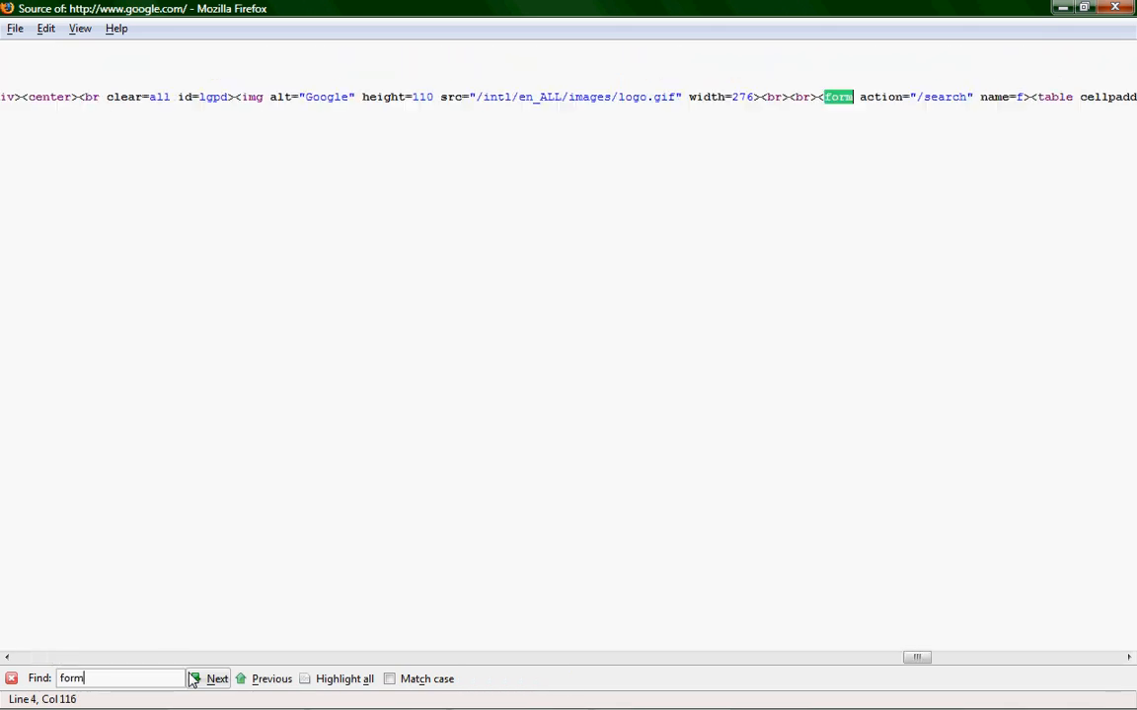
left_click(215, 679)
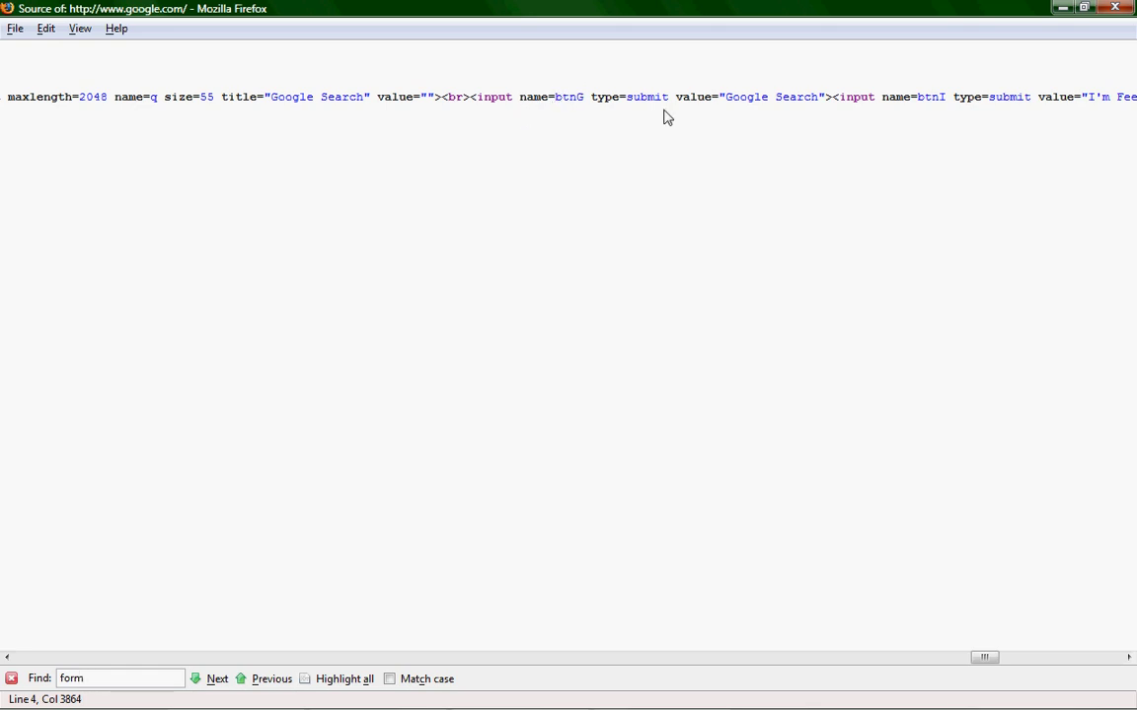
mouse_move(612, 206)
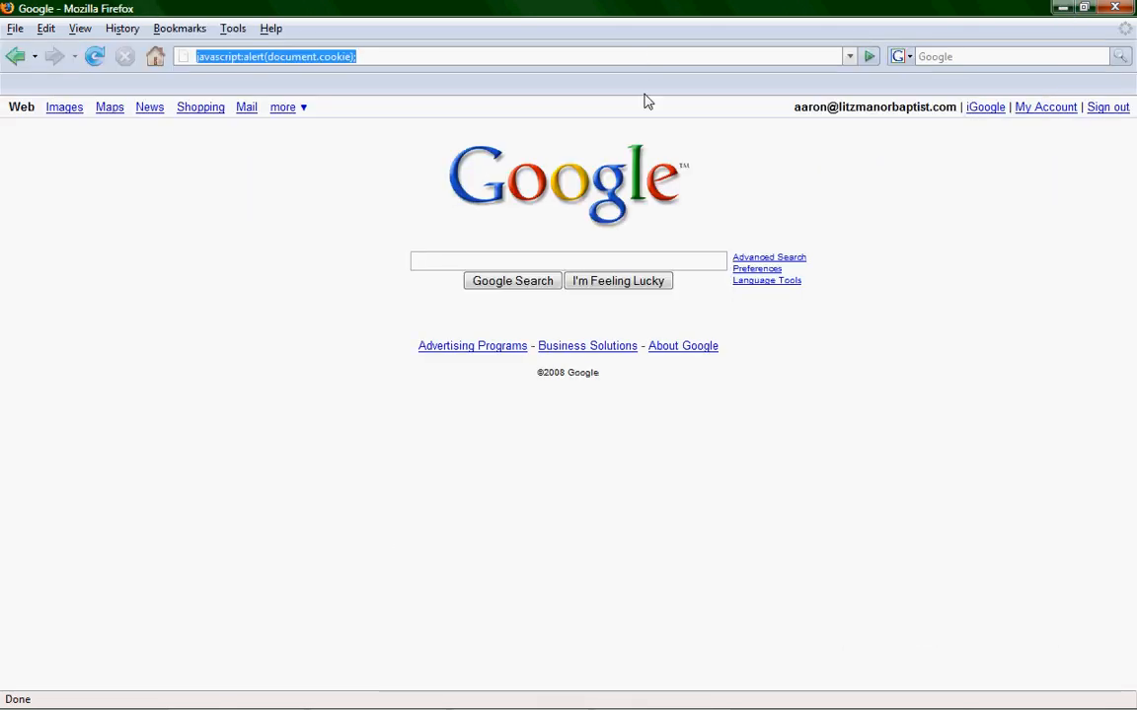
Step: Run javascript:void(document.forms[0].btnG.value="Google Rules!") to relabel the search button
type("javascript:void(d")
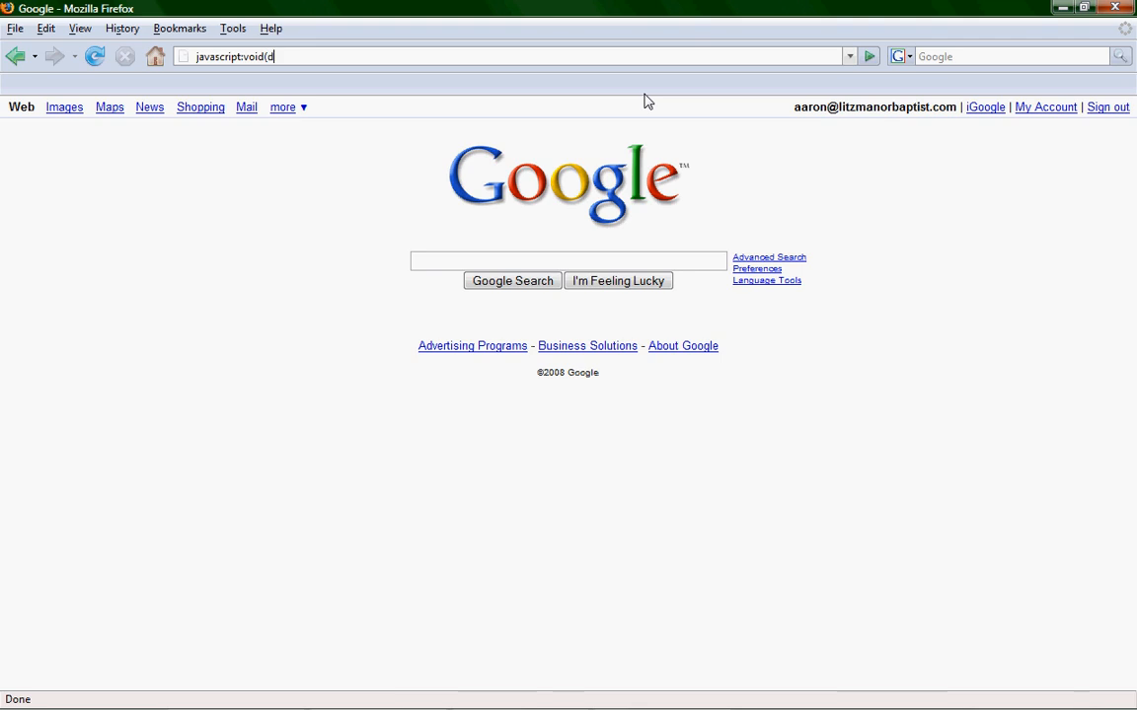
type("ocument")
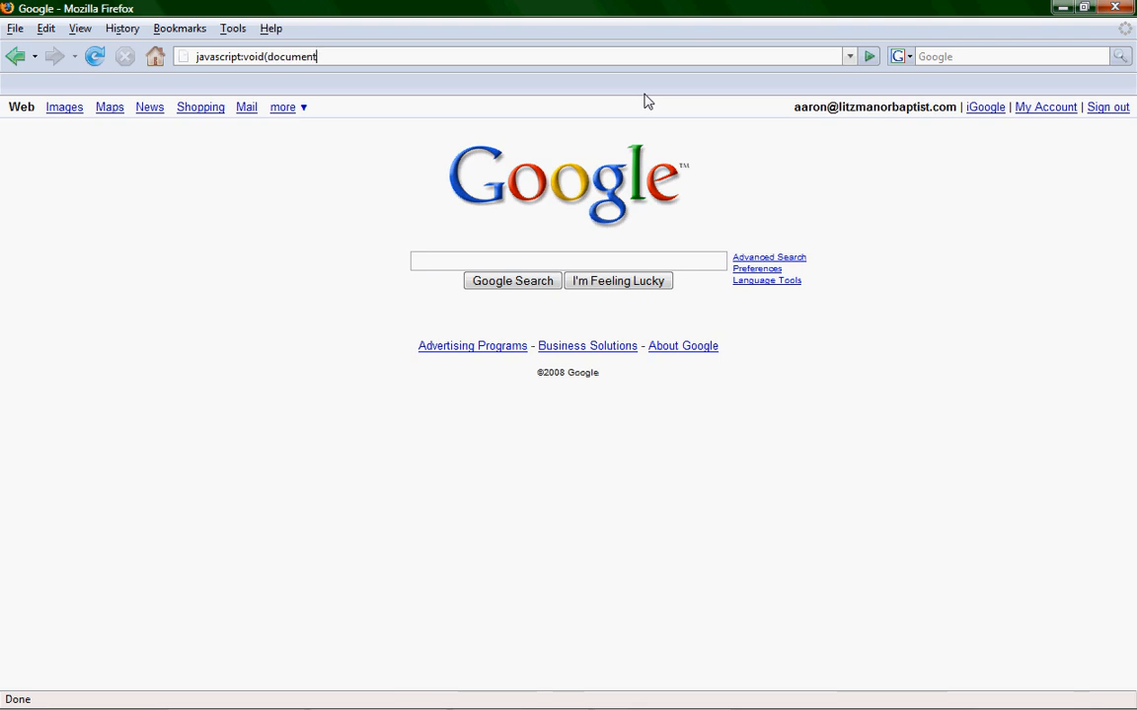
type(".for")
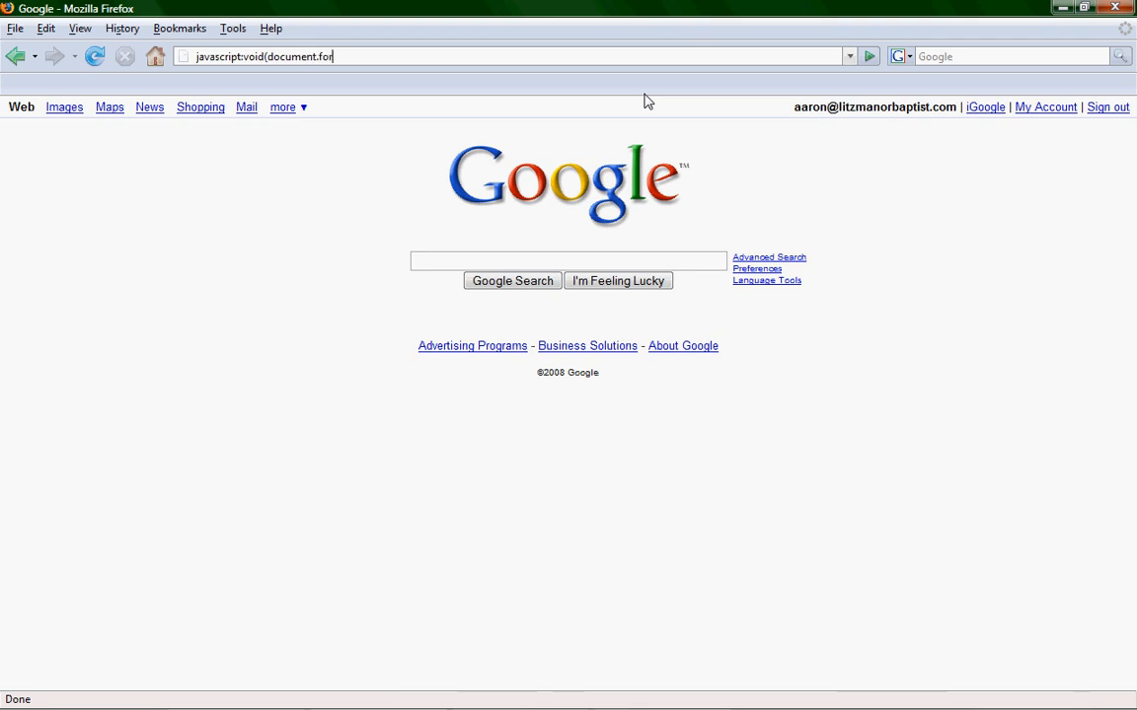
type("ms")
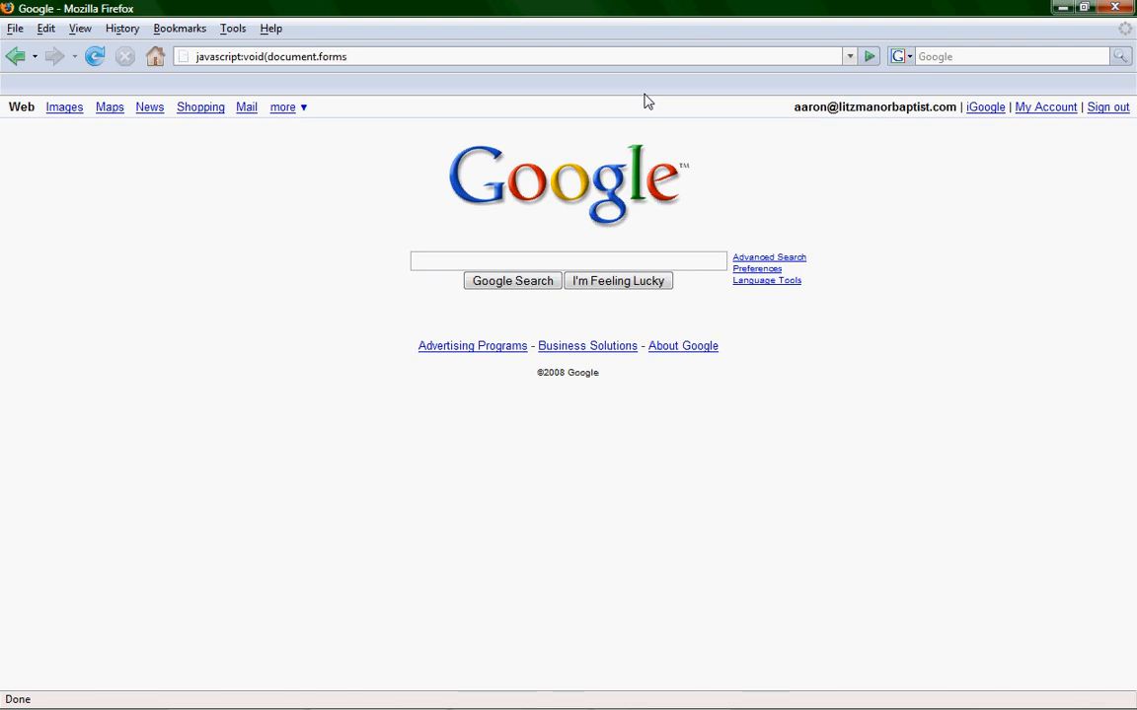
type("[0].btnG")
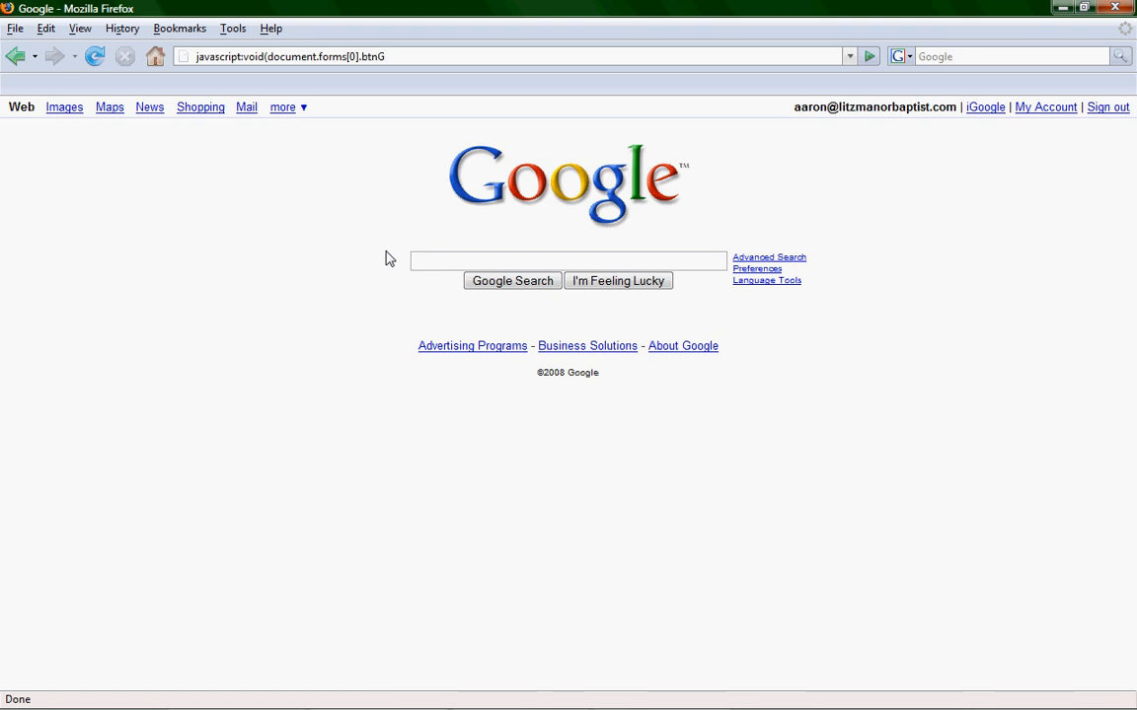
type(".value=")
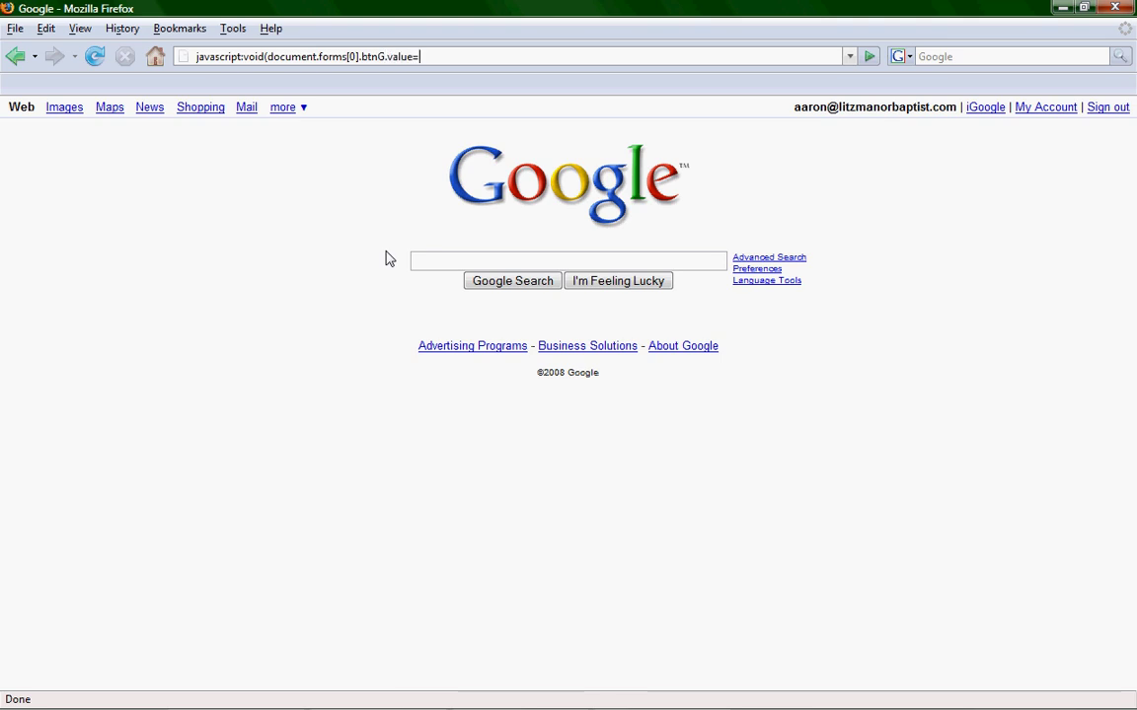
type("\"")
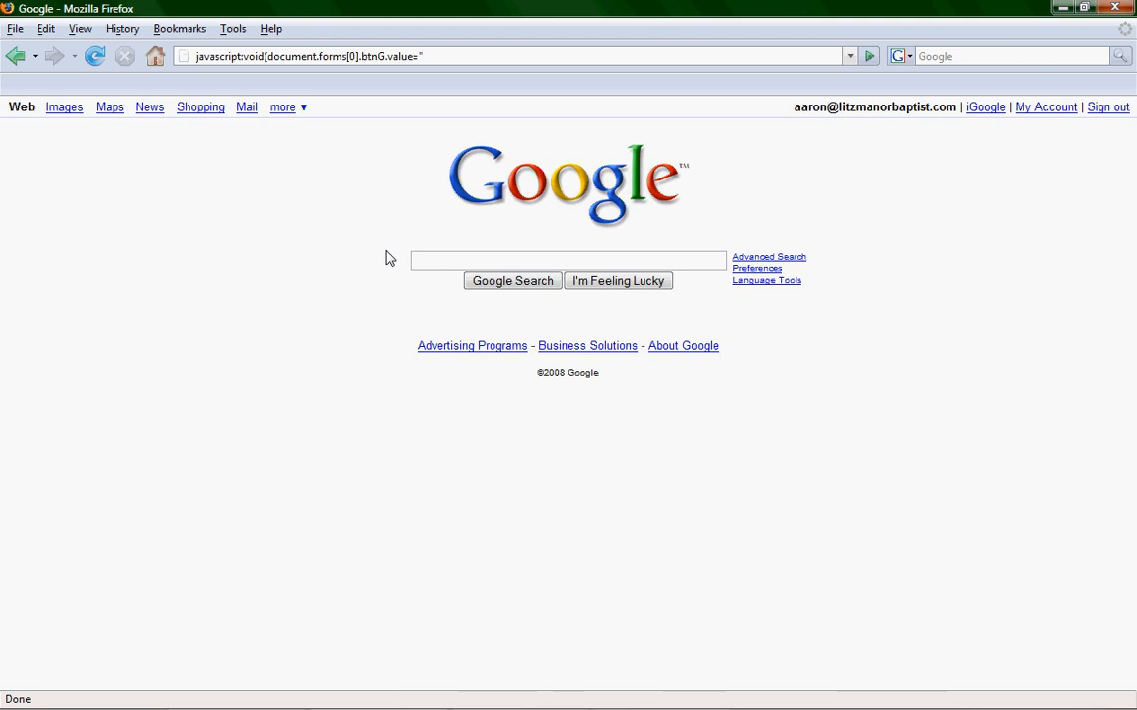
type("Google")
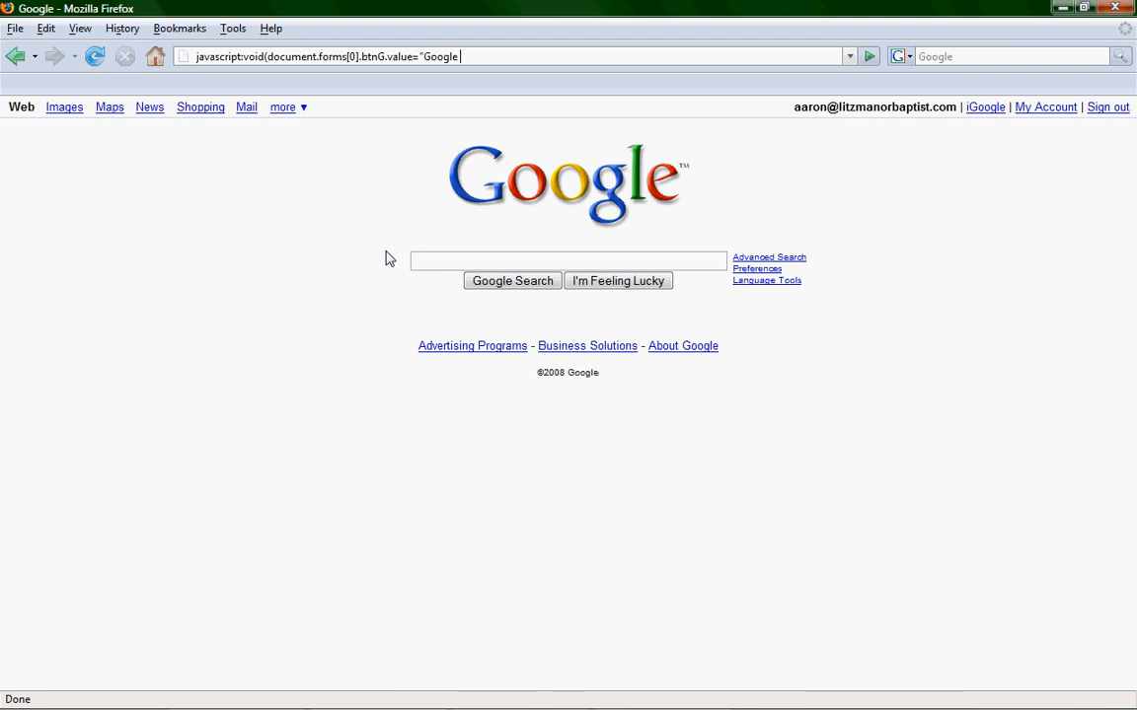
type("Rules!\"")
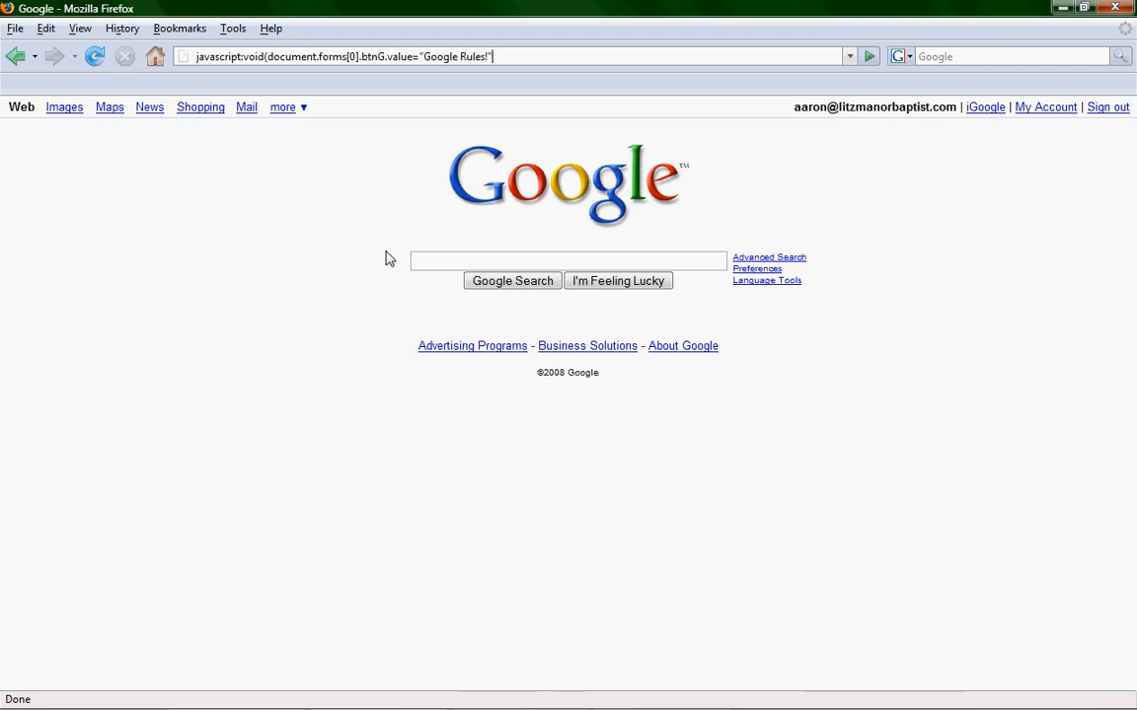
type(")")
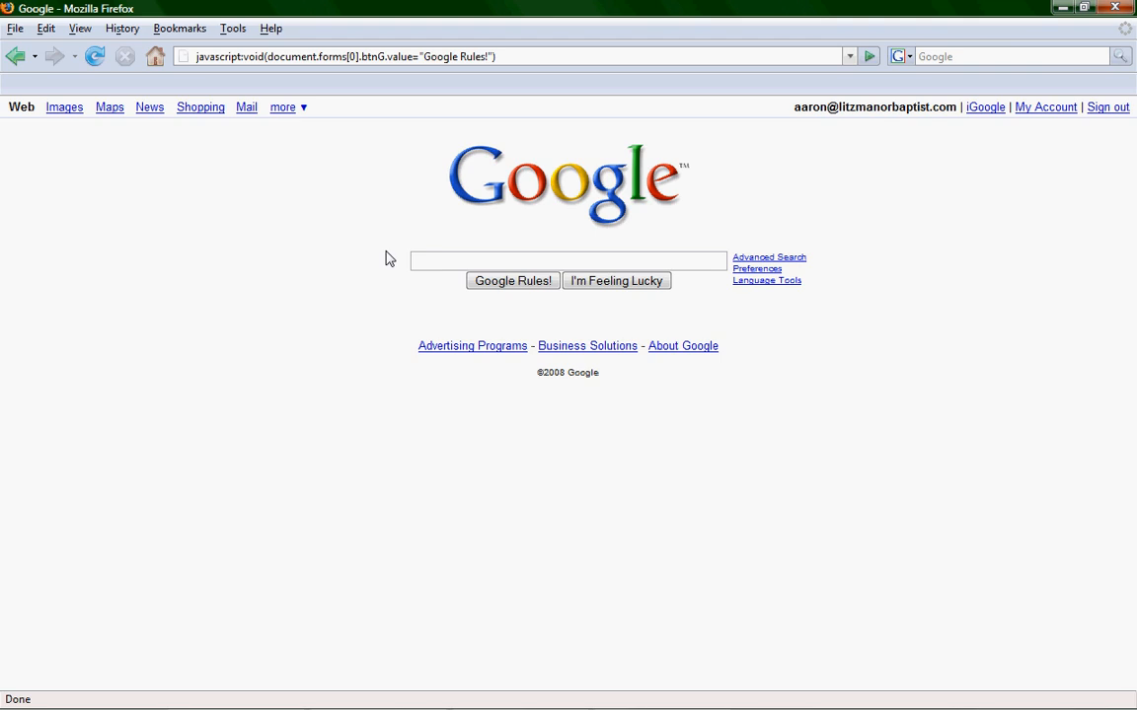
mouse_move(410, 91)
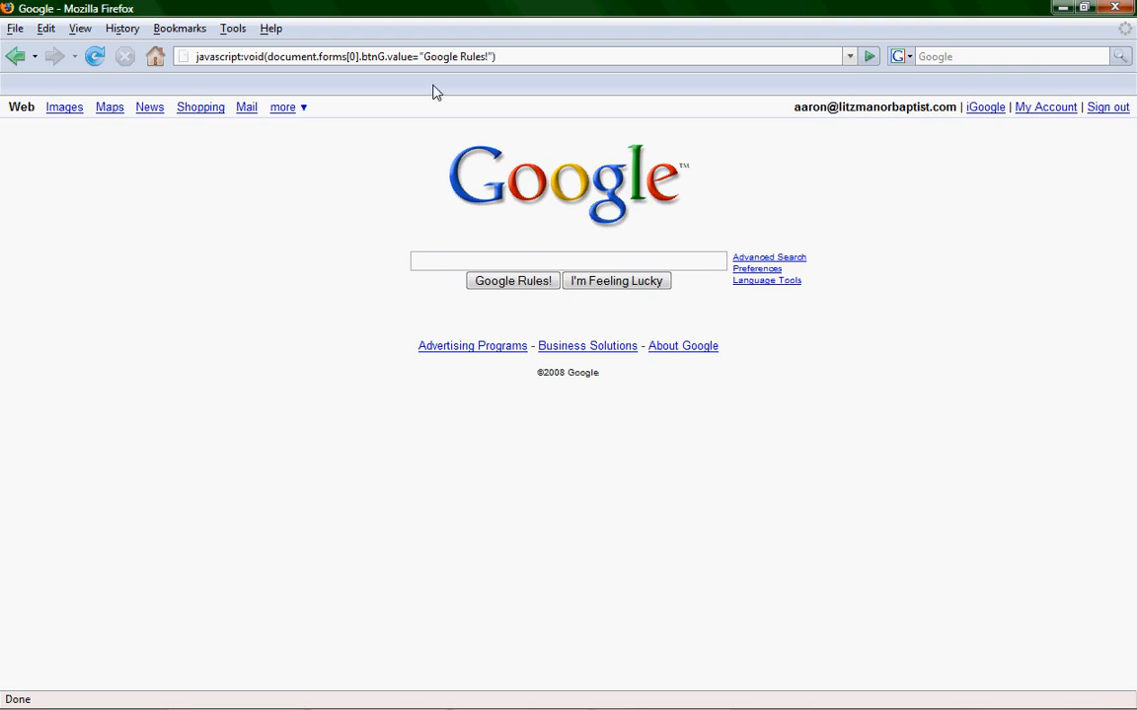
mouse_move(454, 63)
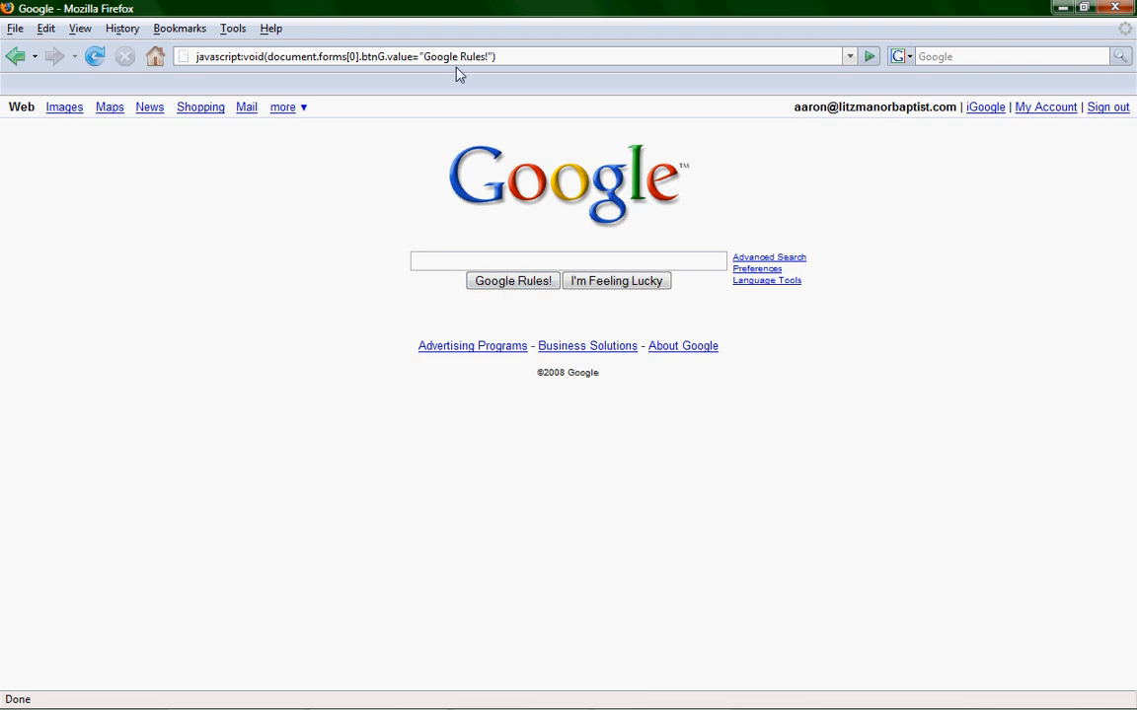
Step: Change the script's button value to "Abcdefg", relabeling the search button, then close Firefox
double_click(446, 58)
type("Abcdef")
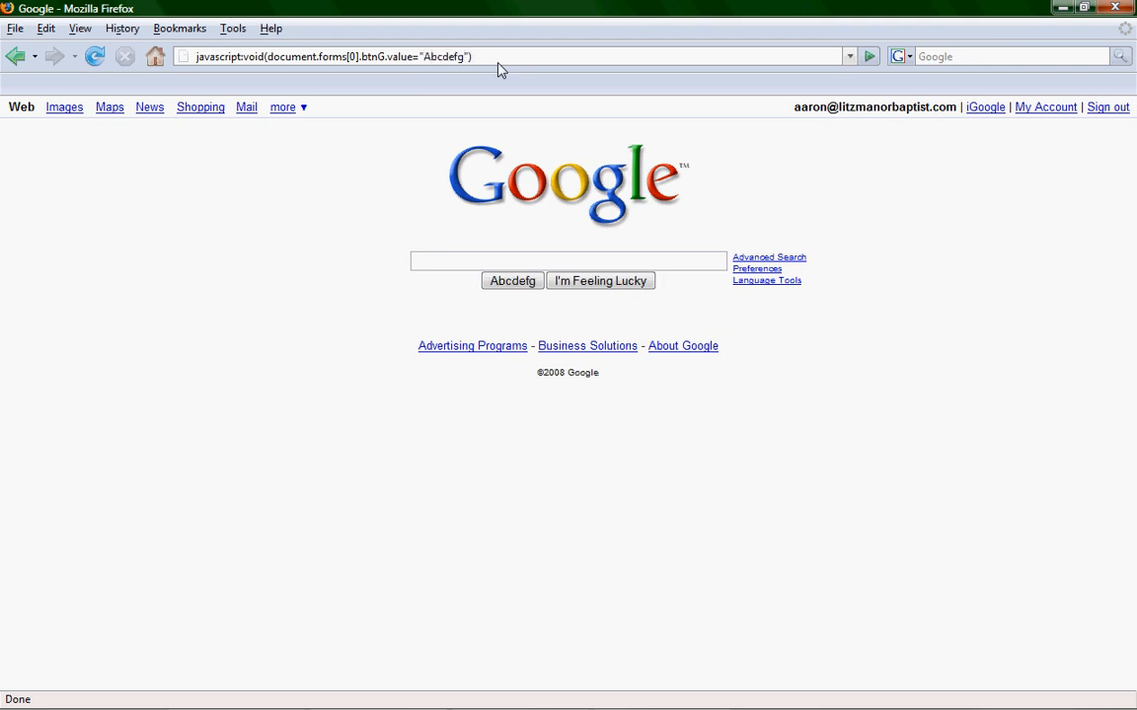
mouse_move(498, 297)
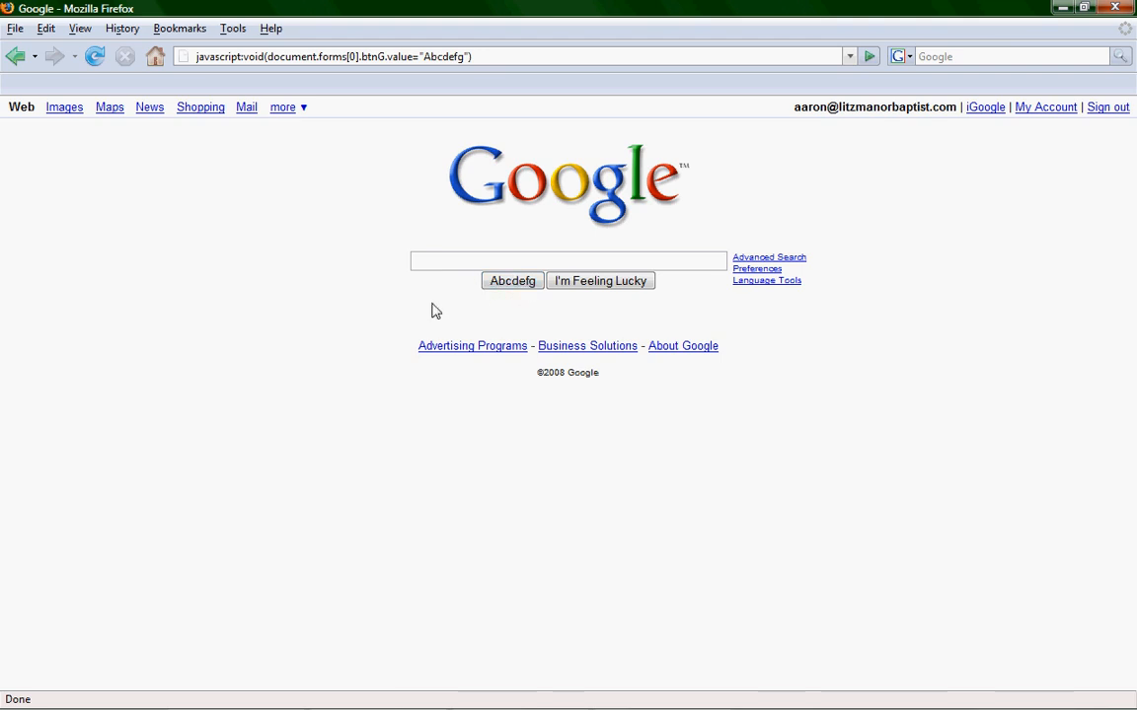
mouse_move(430, 316)
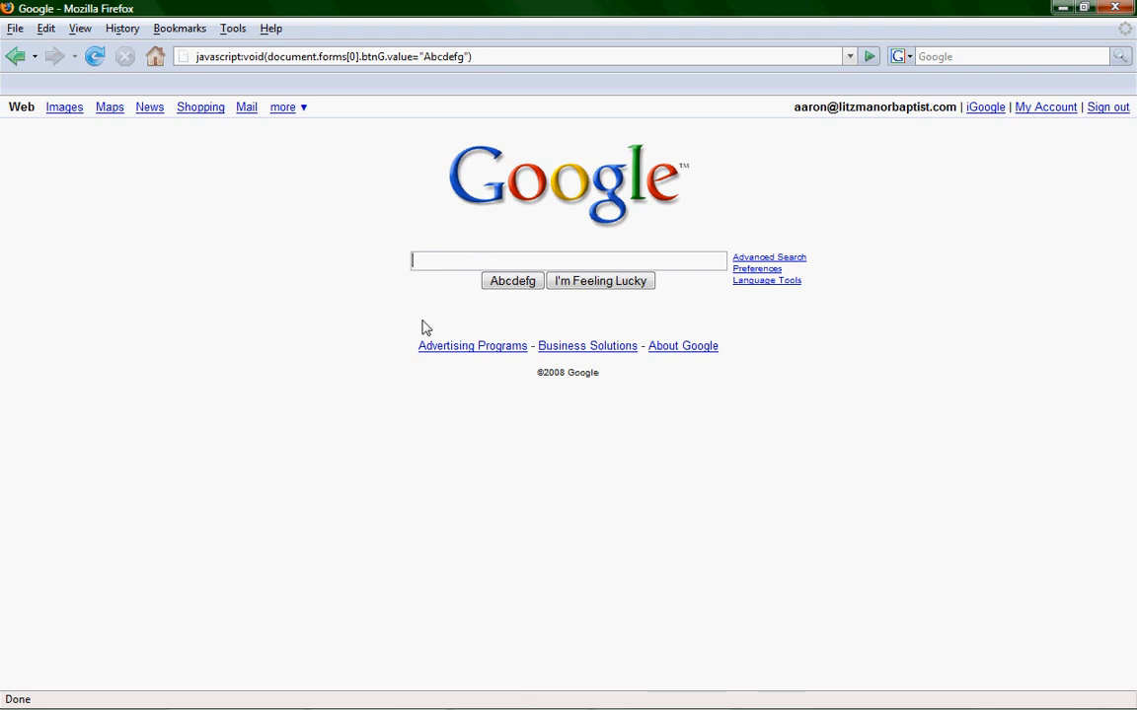
mouse_move(400, 310)
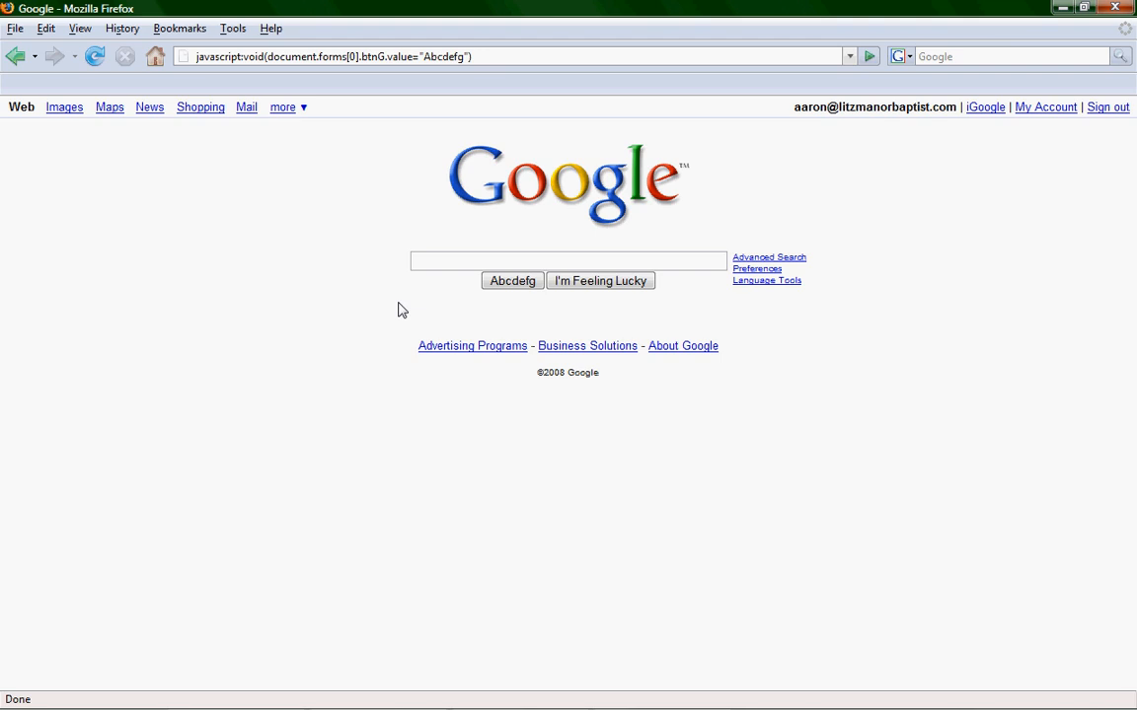
mouse_move(387, 308)
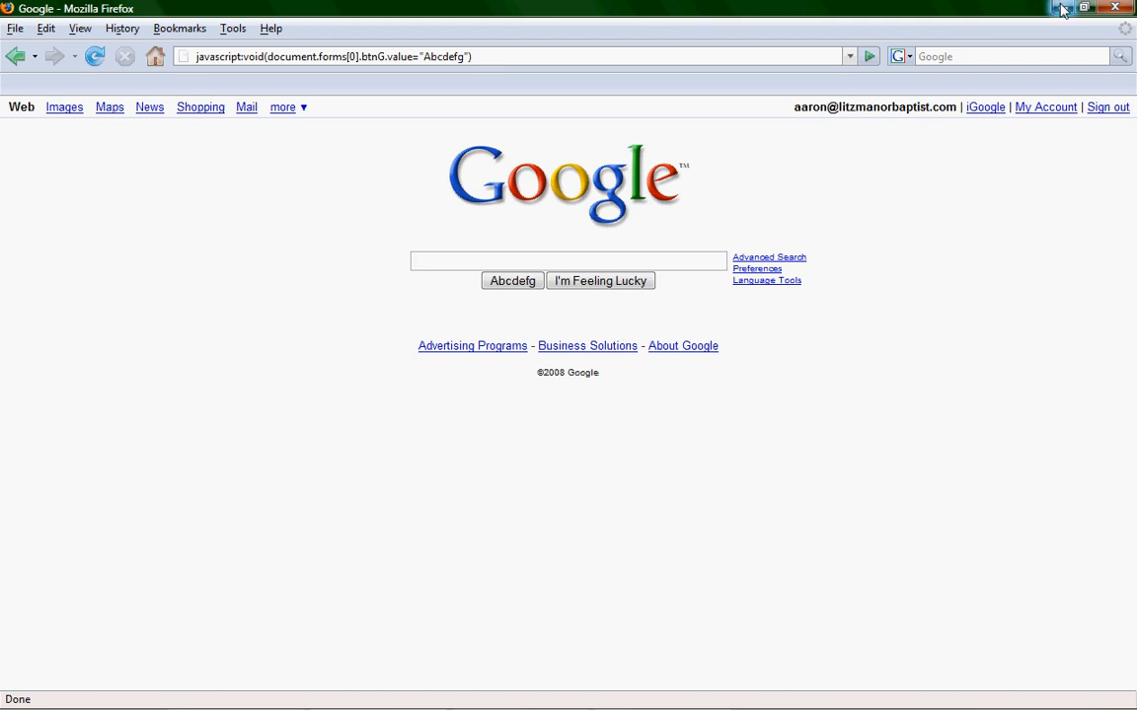
left_click(1117, 7)
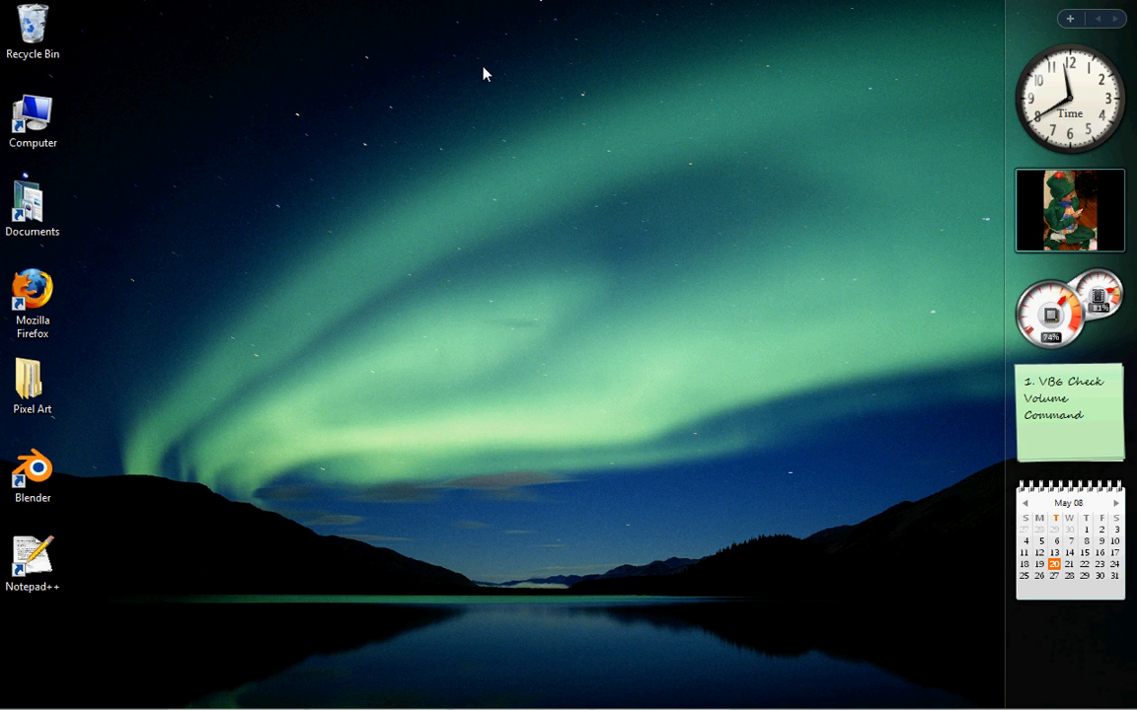